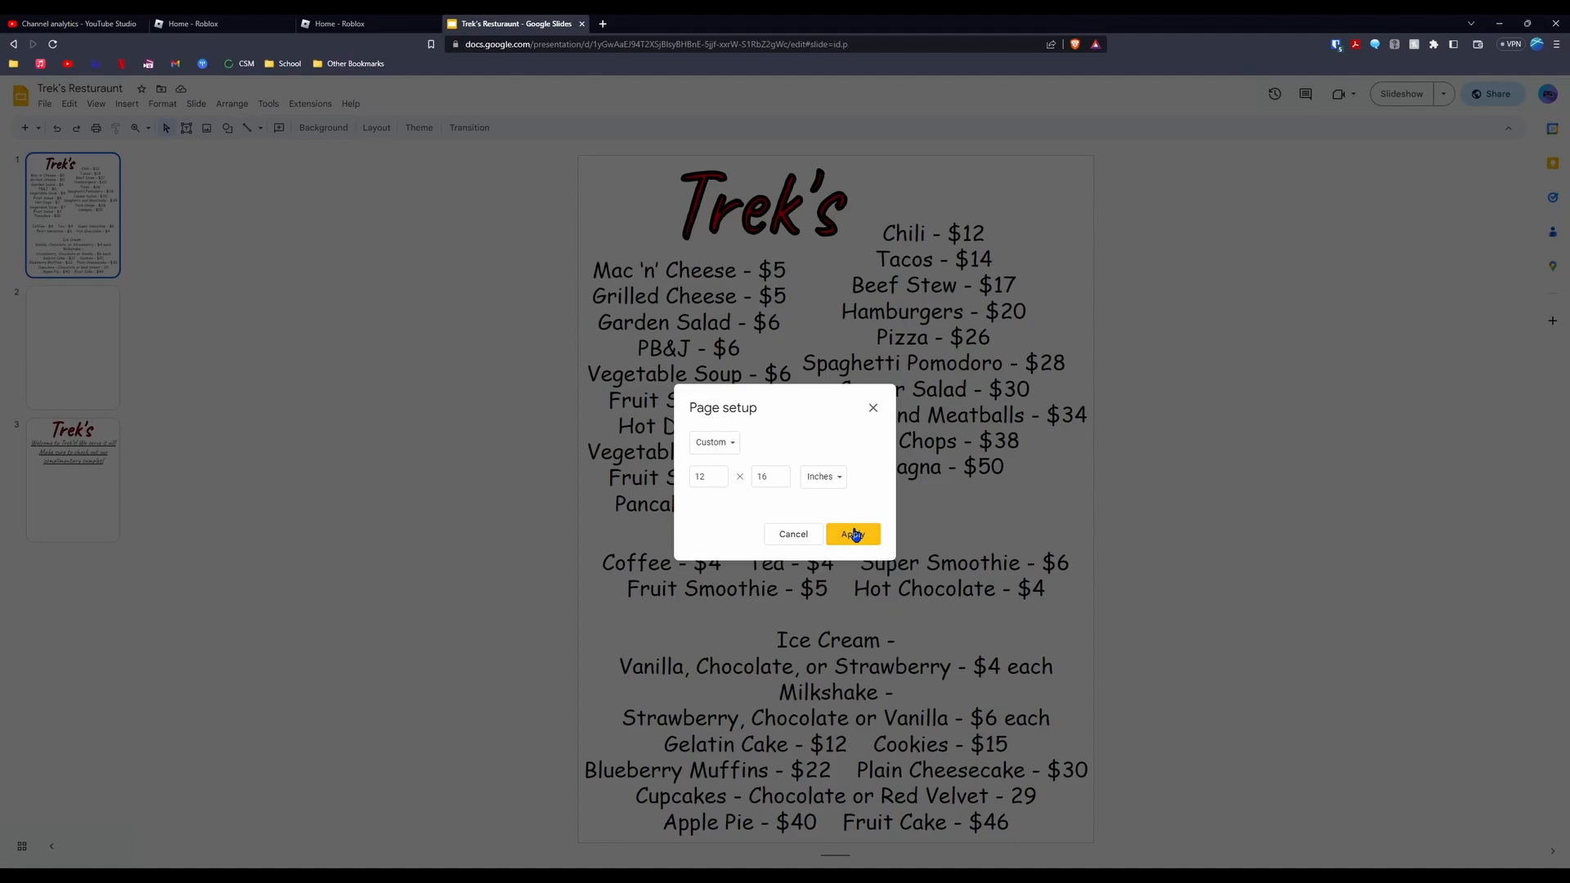
Apply the custom 12 × 16 inch page size to the Trek's menu slide, then switch to Roblox
click(852, 534)
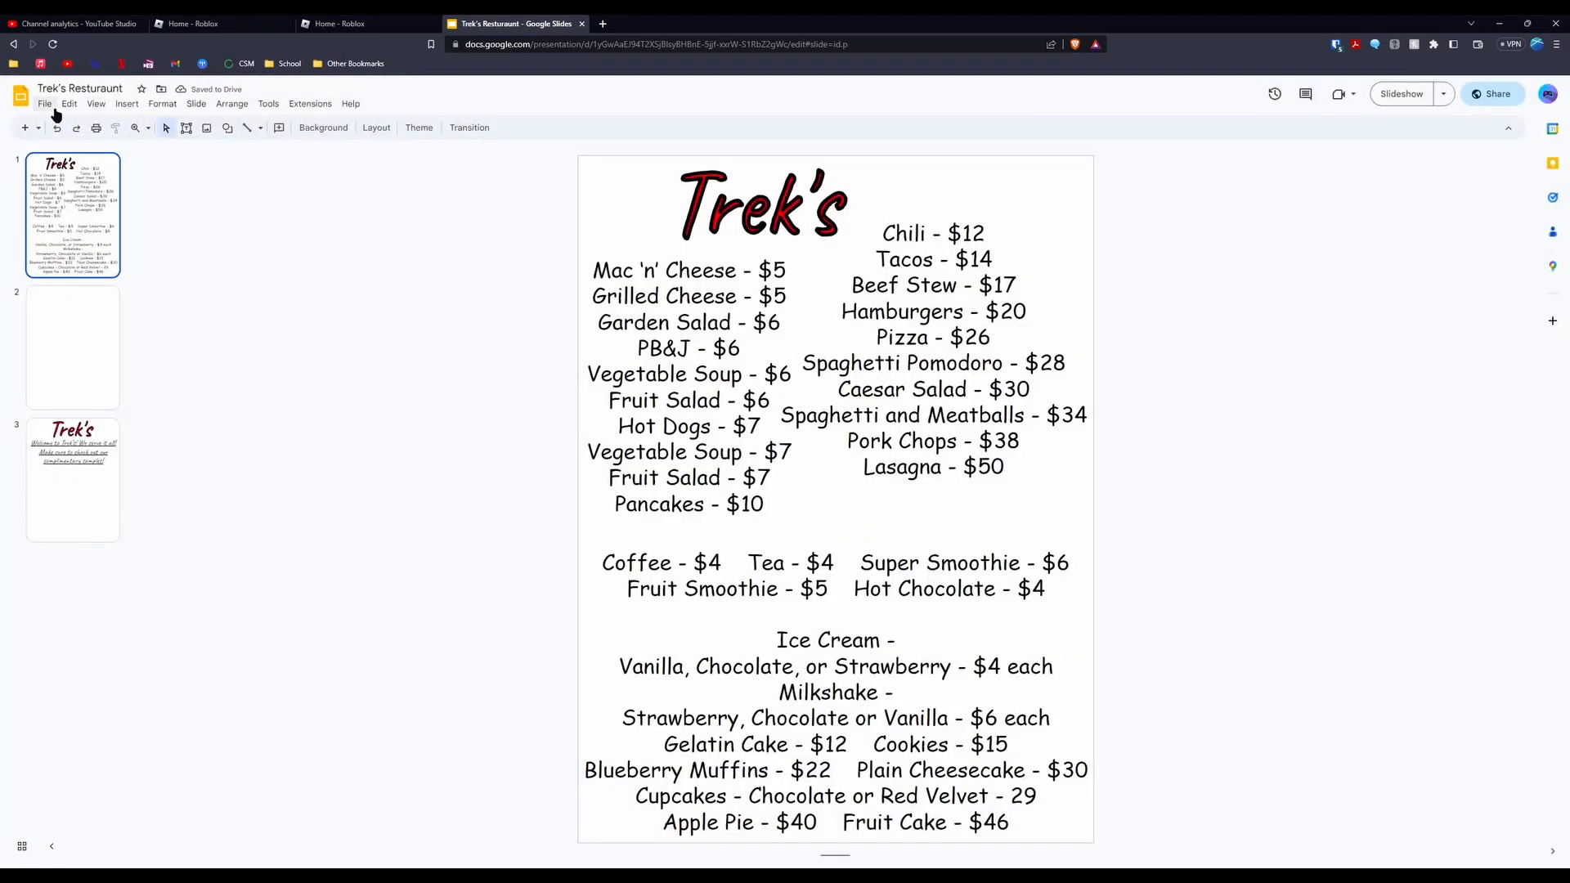
click(44, 103)
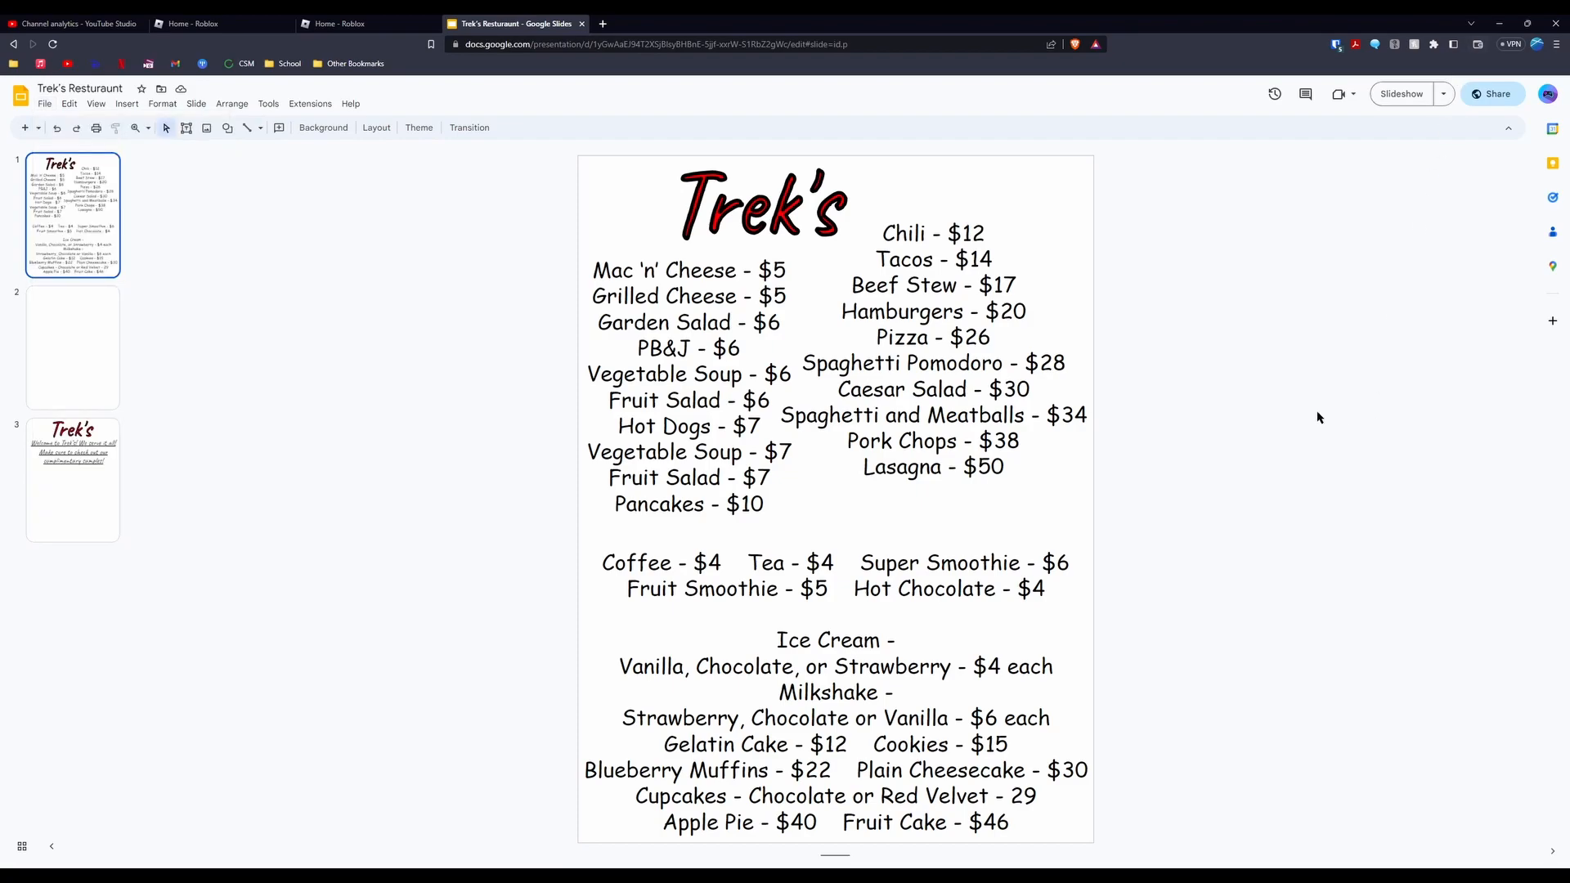
click(219, 22)
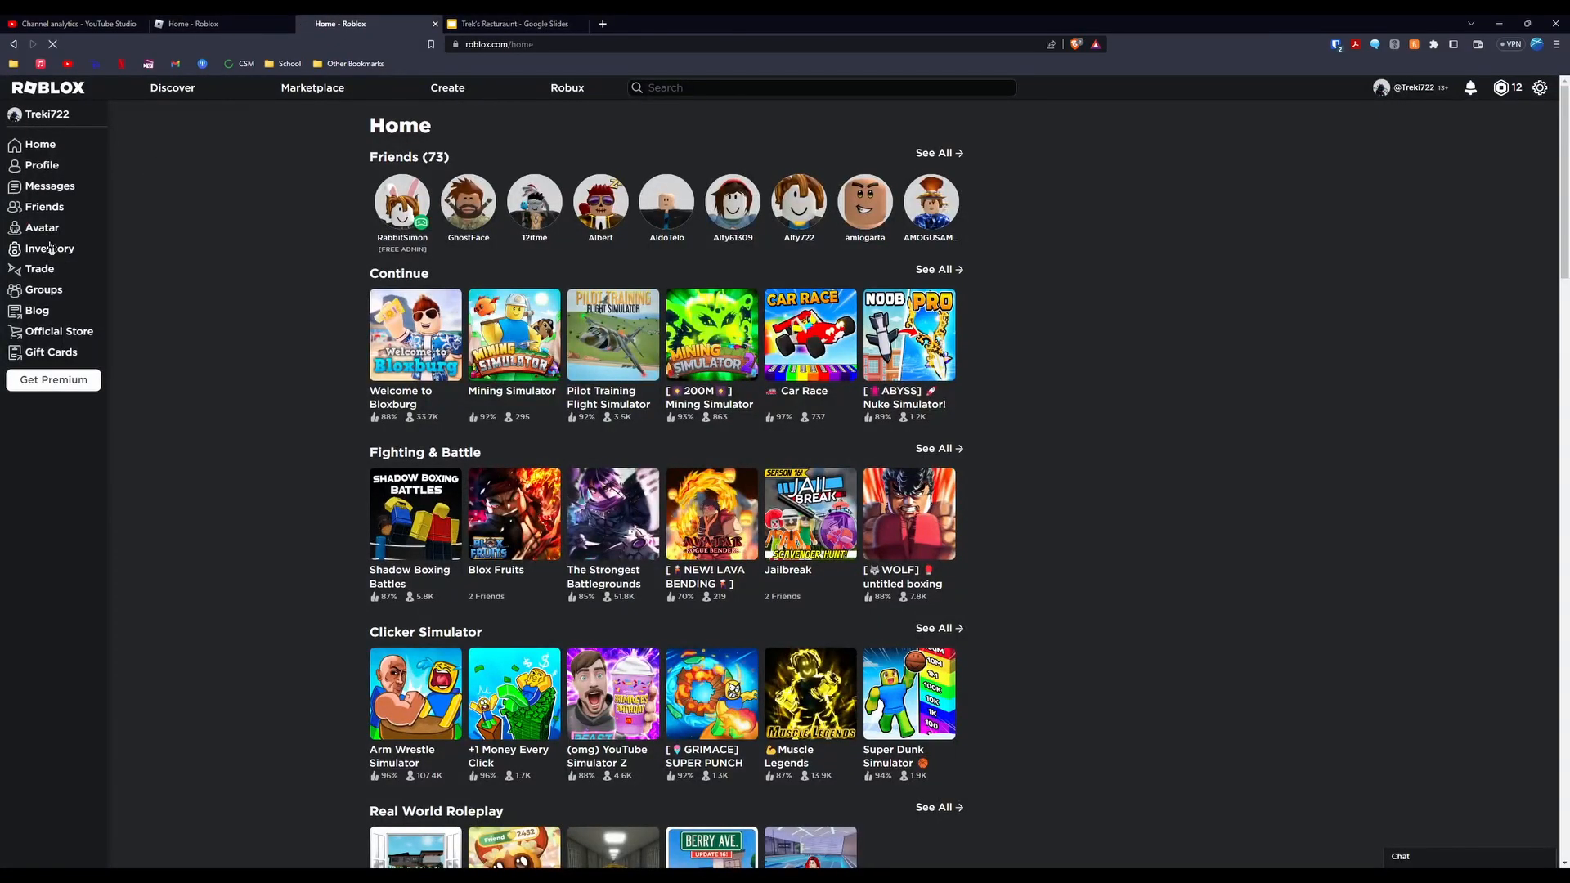
Check the Creator Dashboard's development decals, including the existing Trek's Menu decal, then return home
click(49, 249)
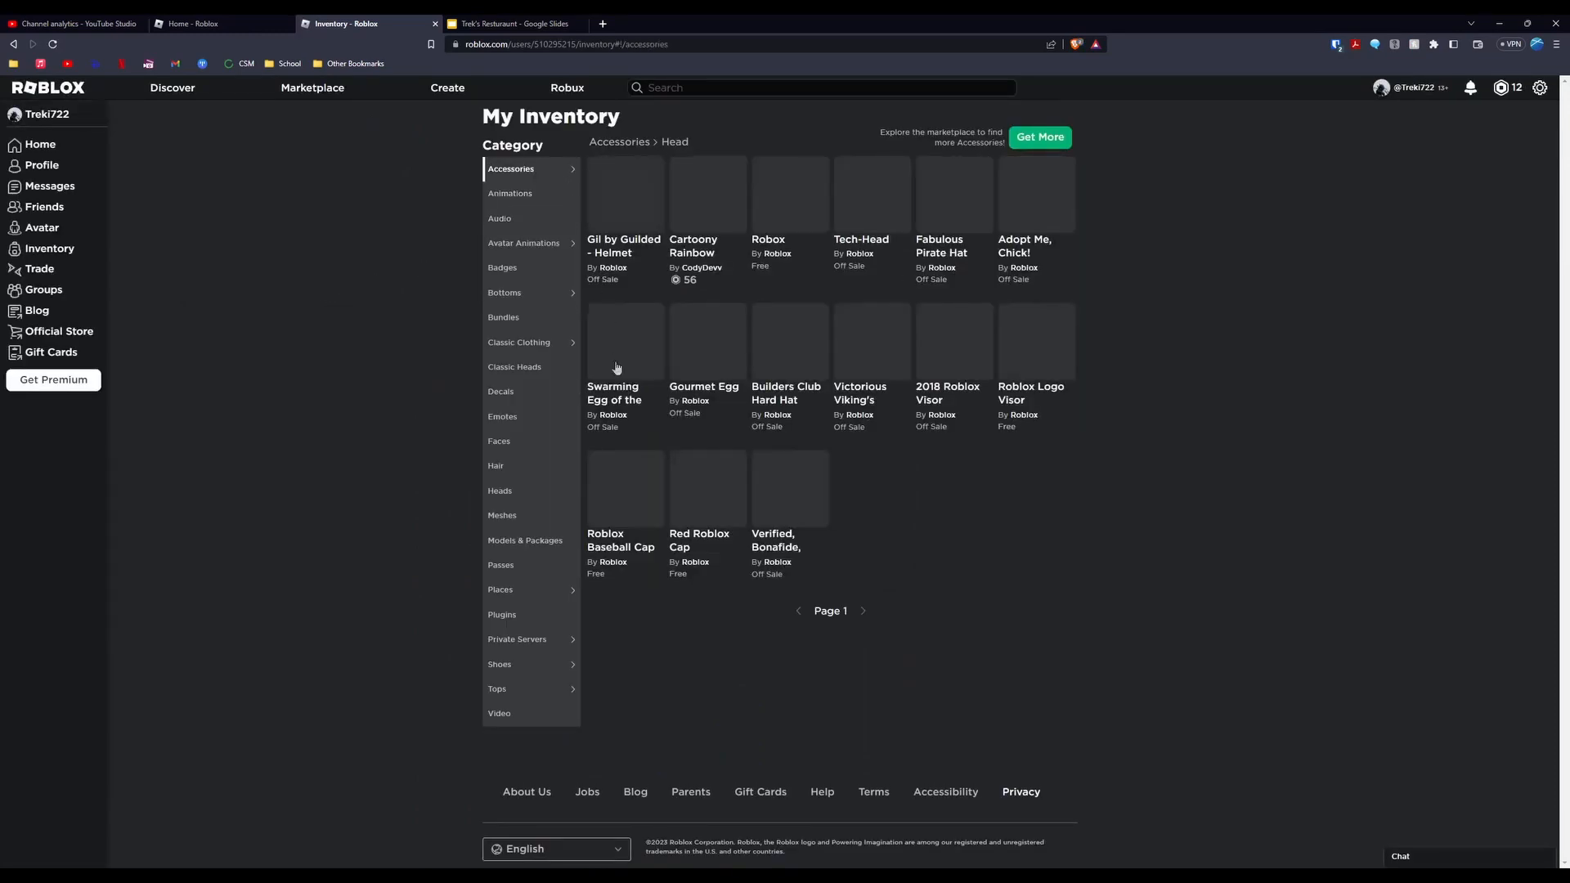
click(501, 392)
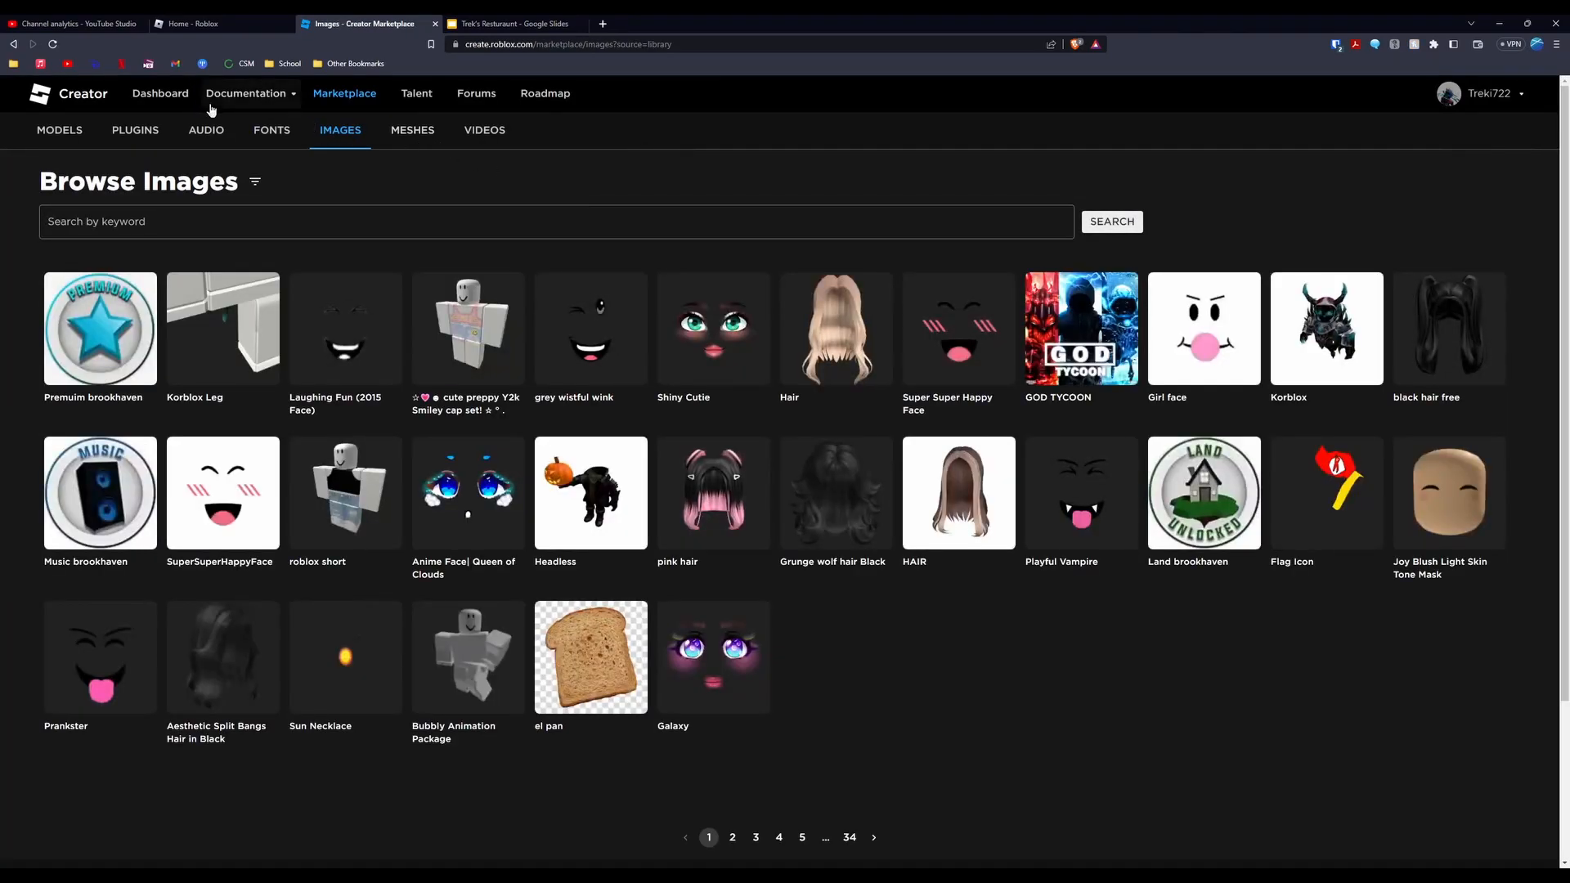
click(160, 93)
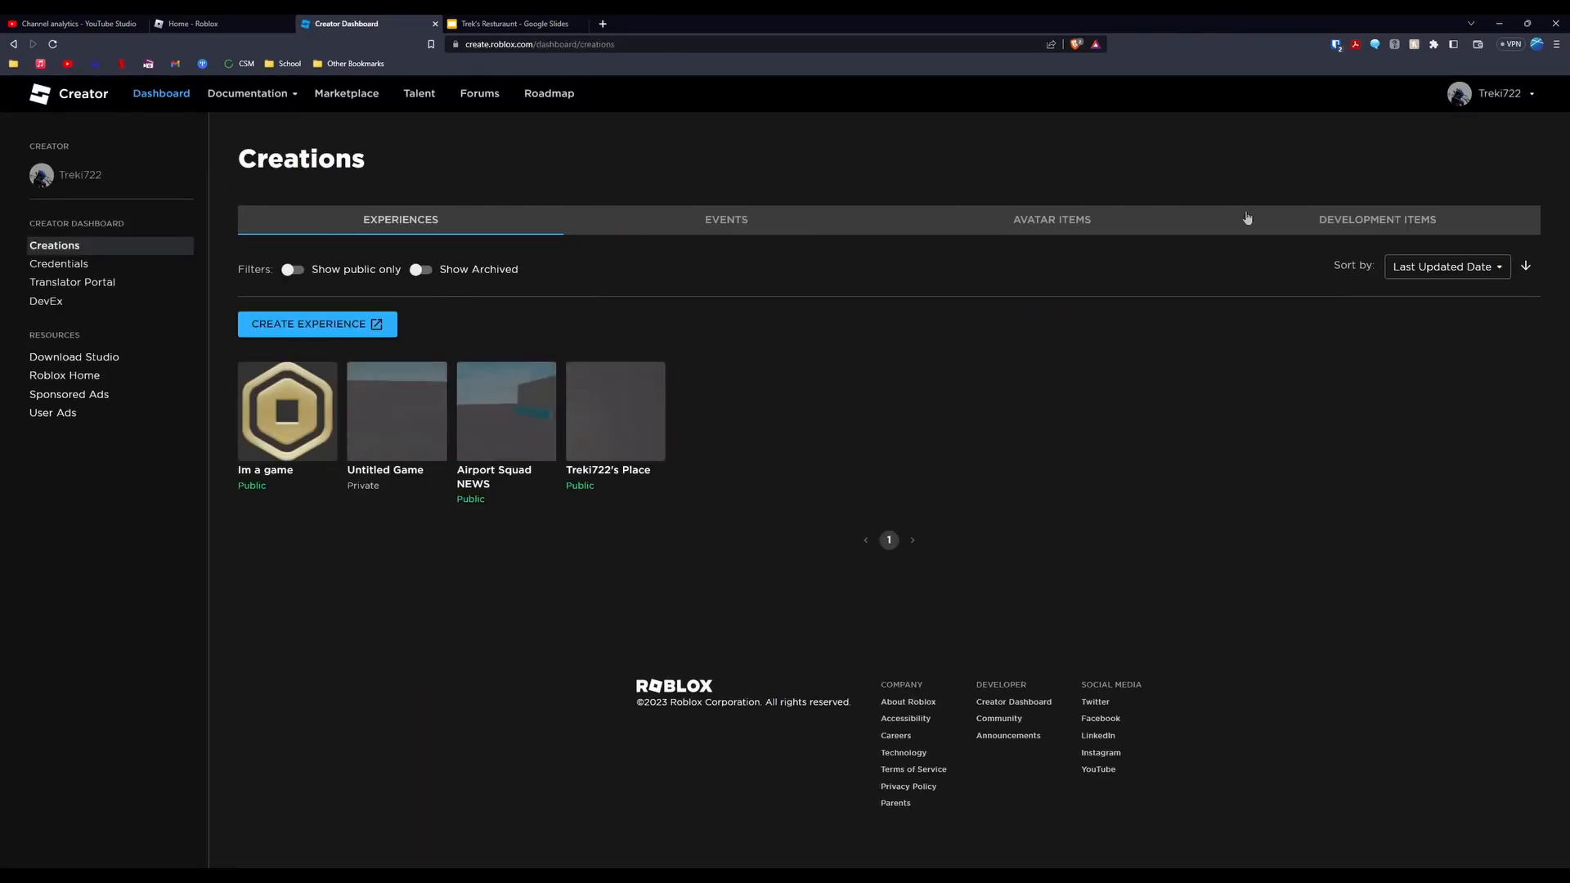
click(1375, 219)
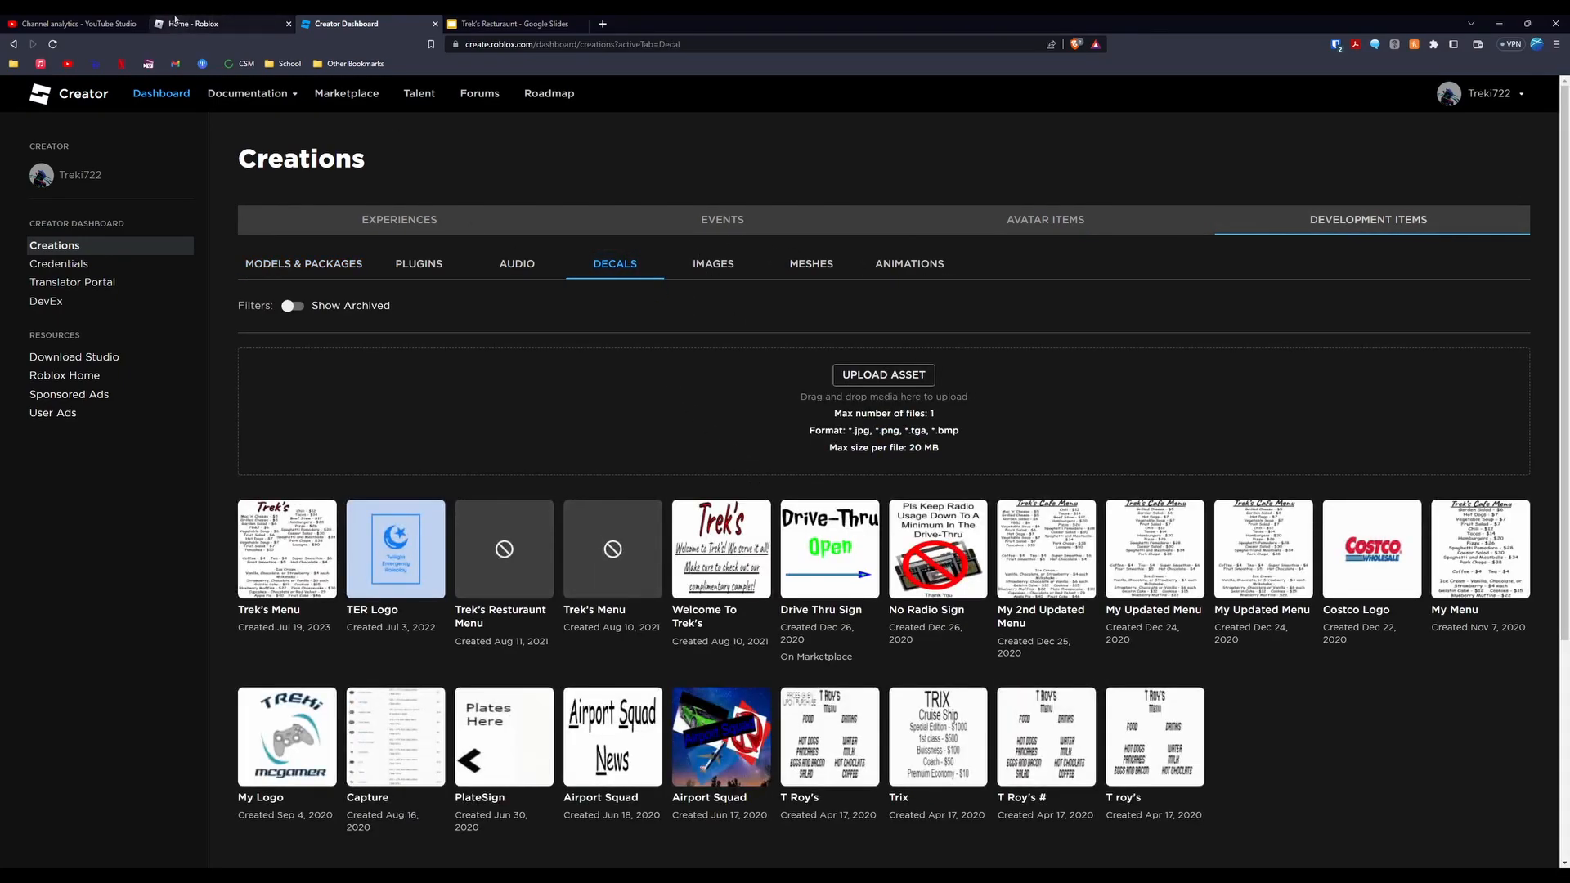
click(193, 23)
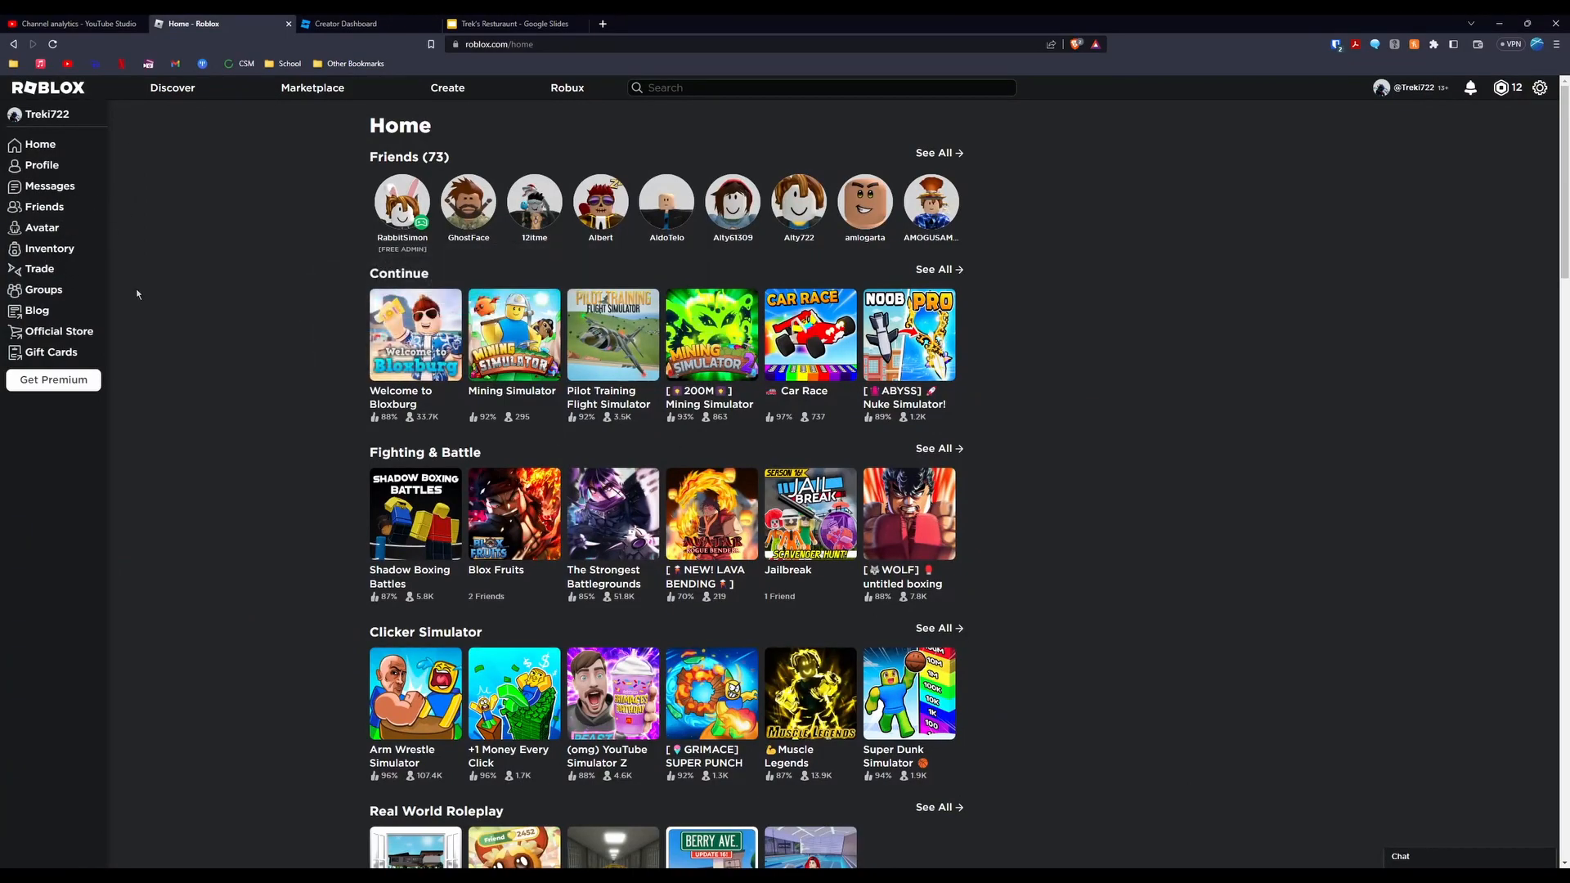
Review the inventory's Decals category showing the Trek's Menu decal, then go to the Creator Dashboard
click(49, 248)
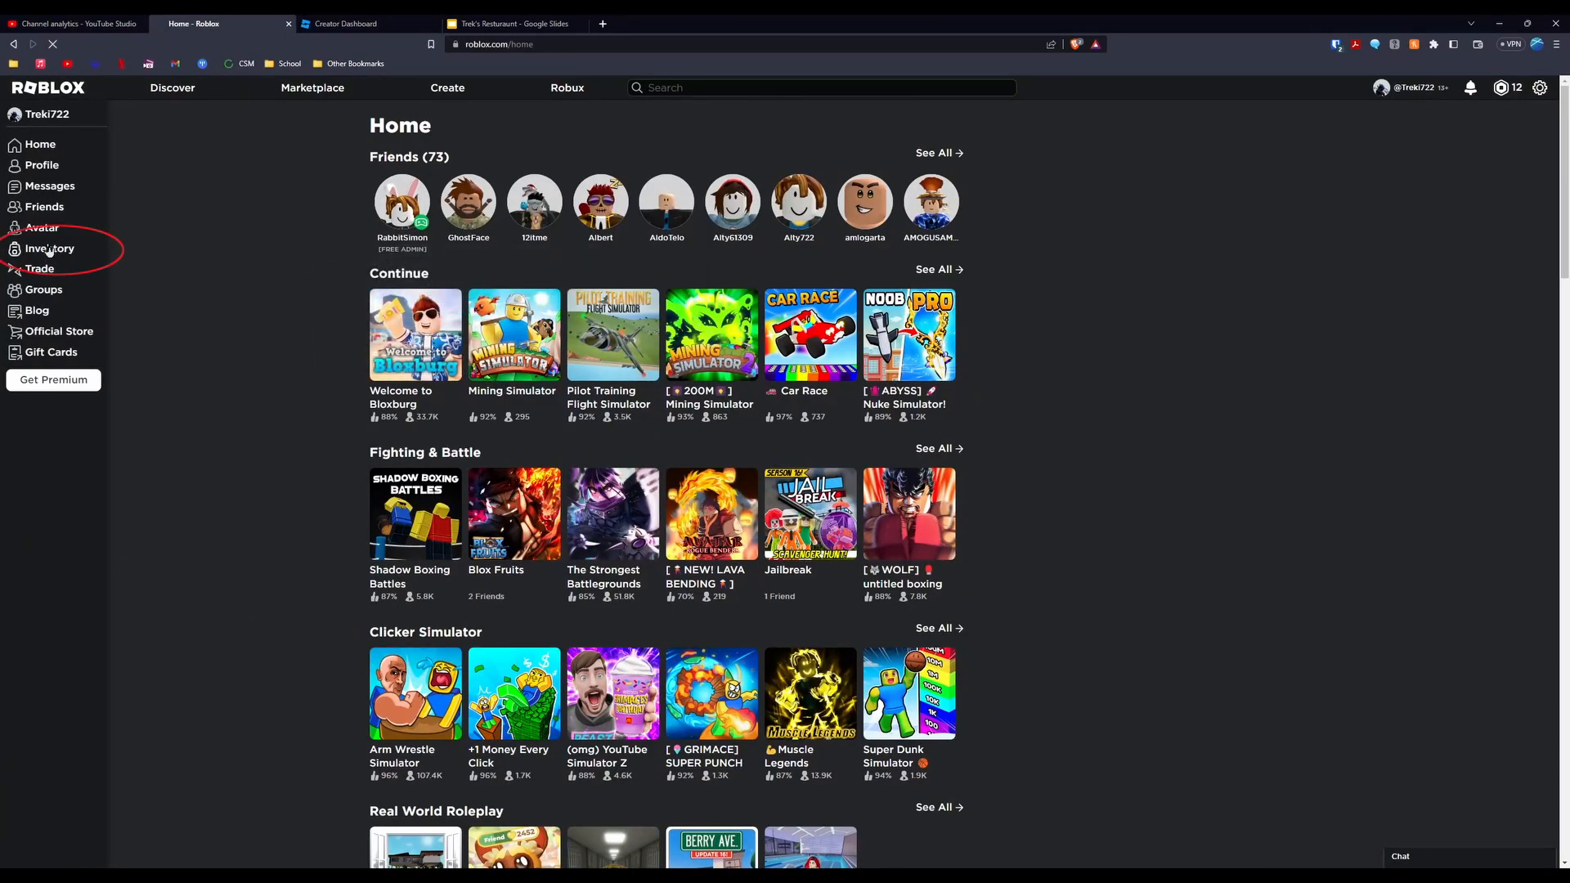
click(49, 248)
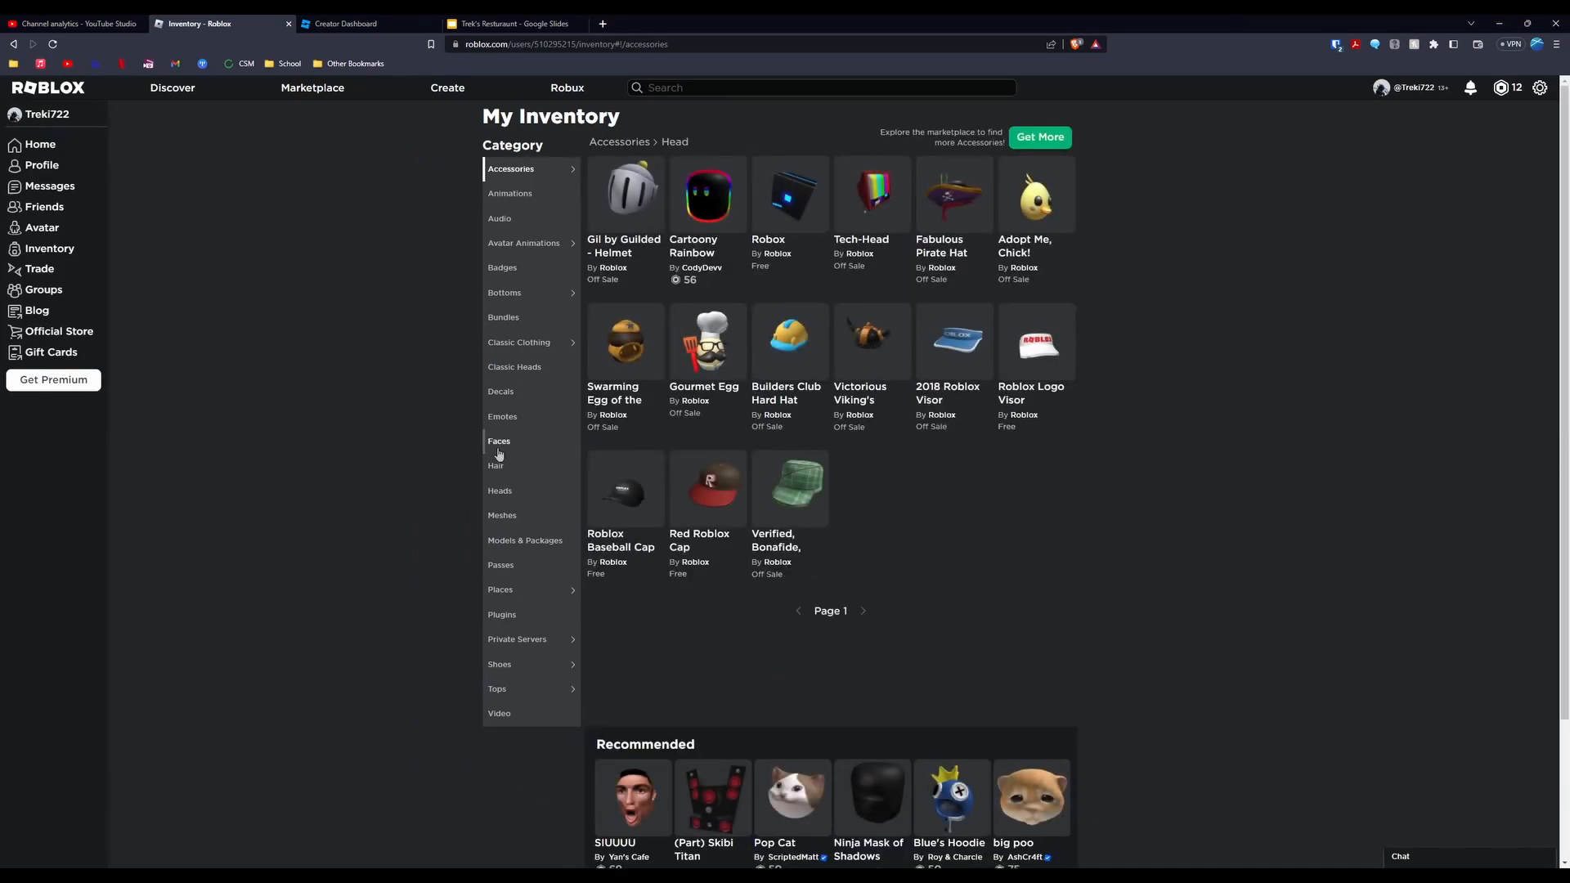
click(500, 391)
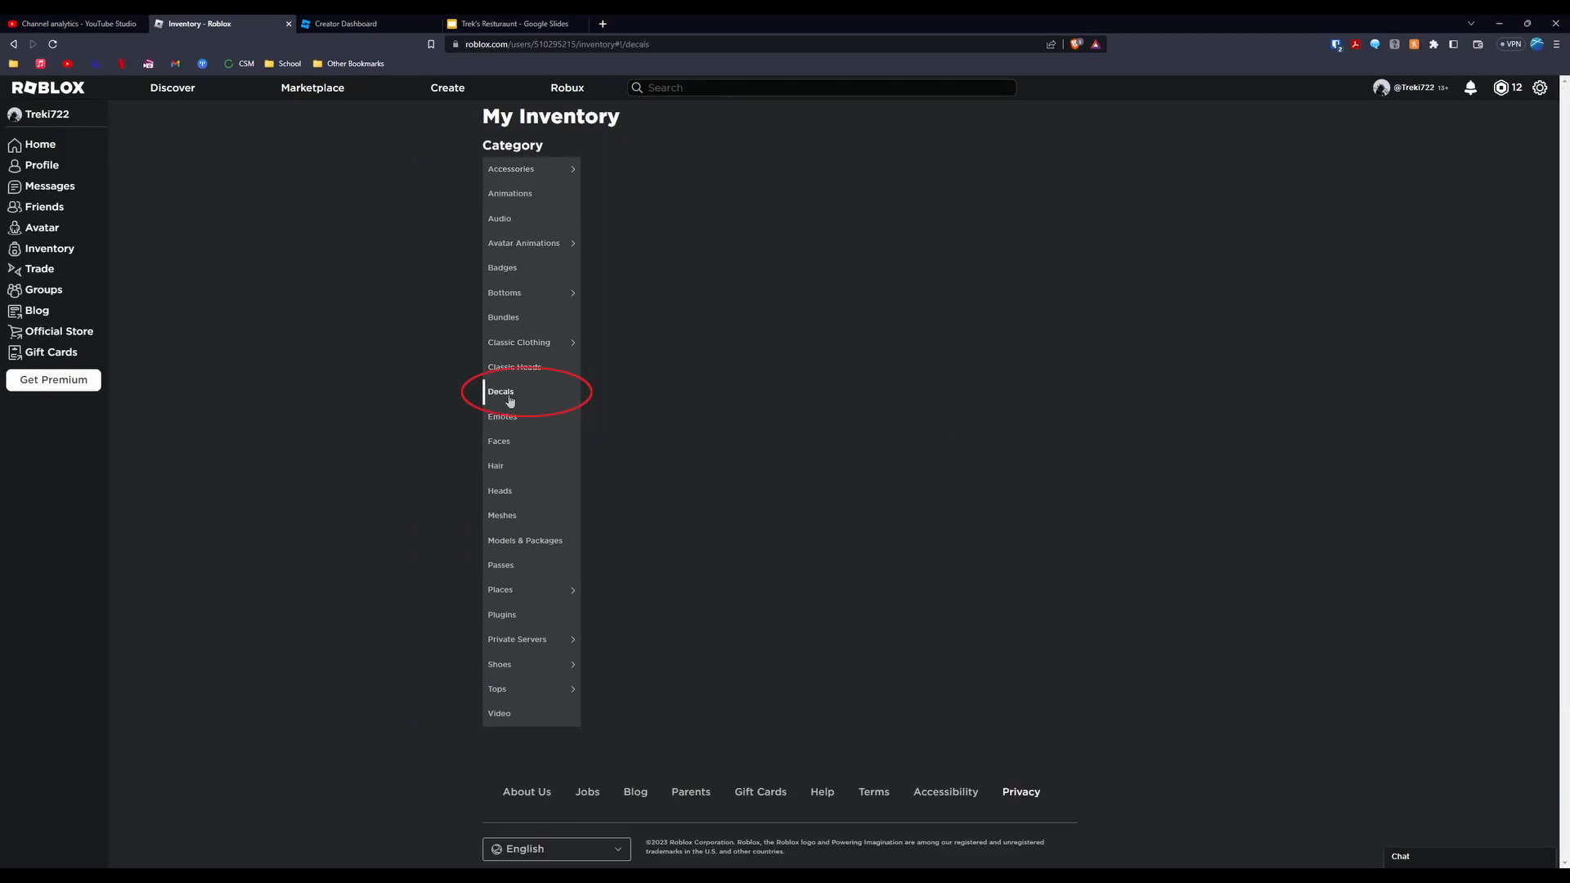
click(501, 392)
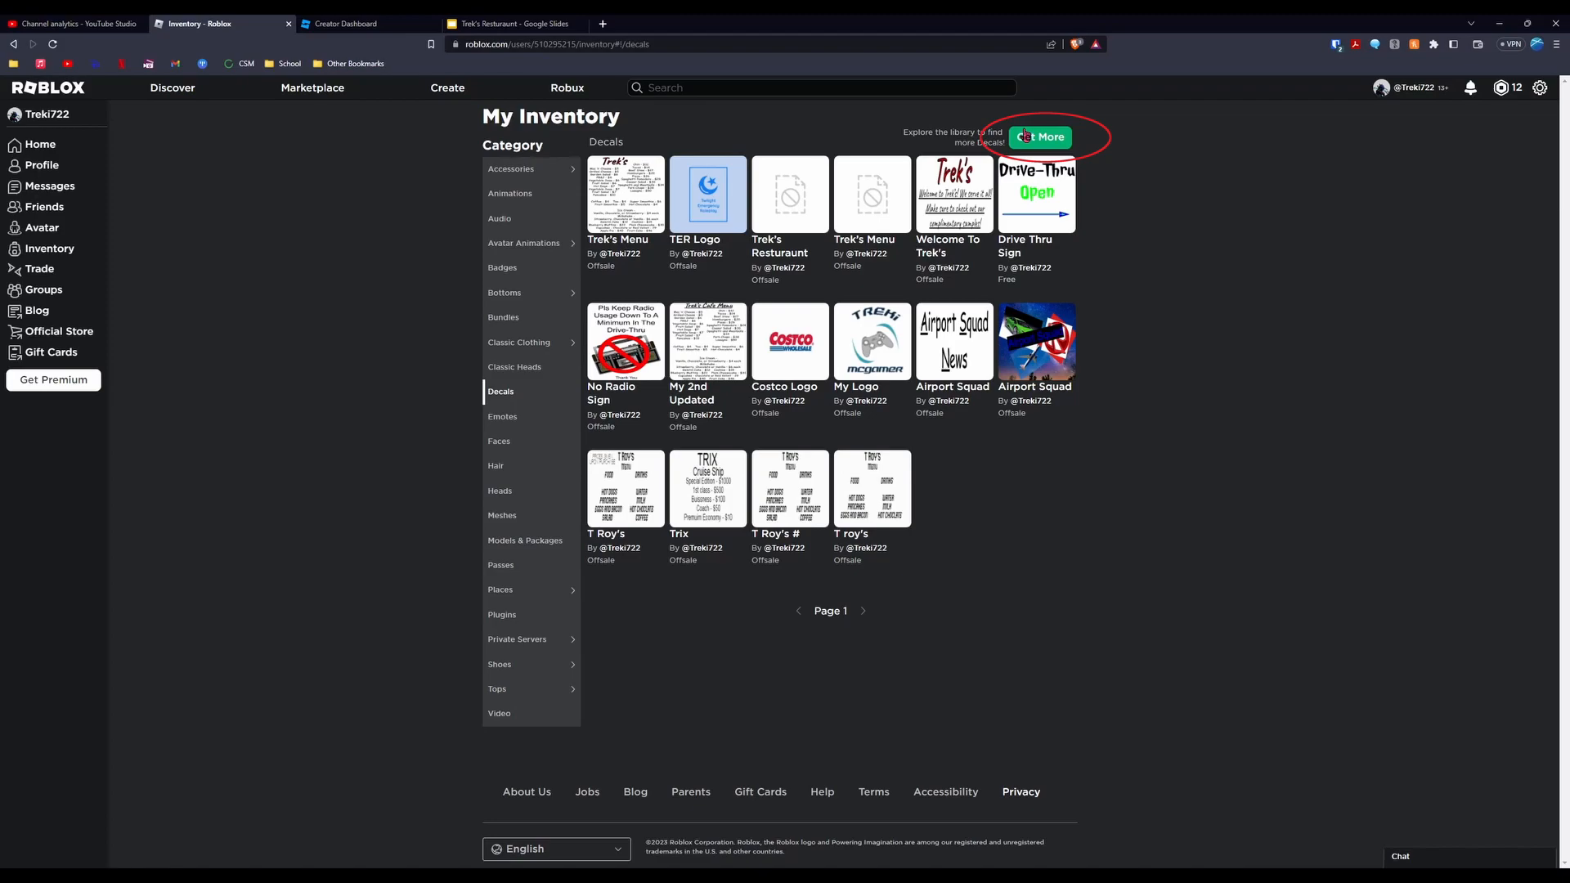
click(1040, 138)
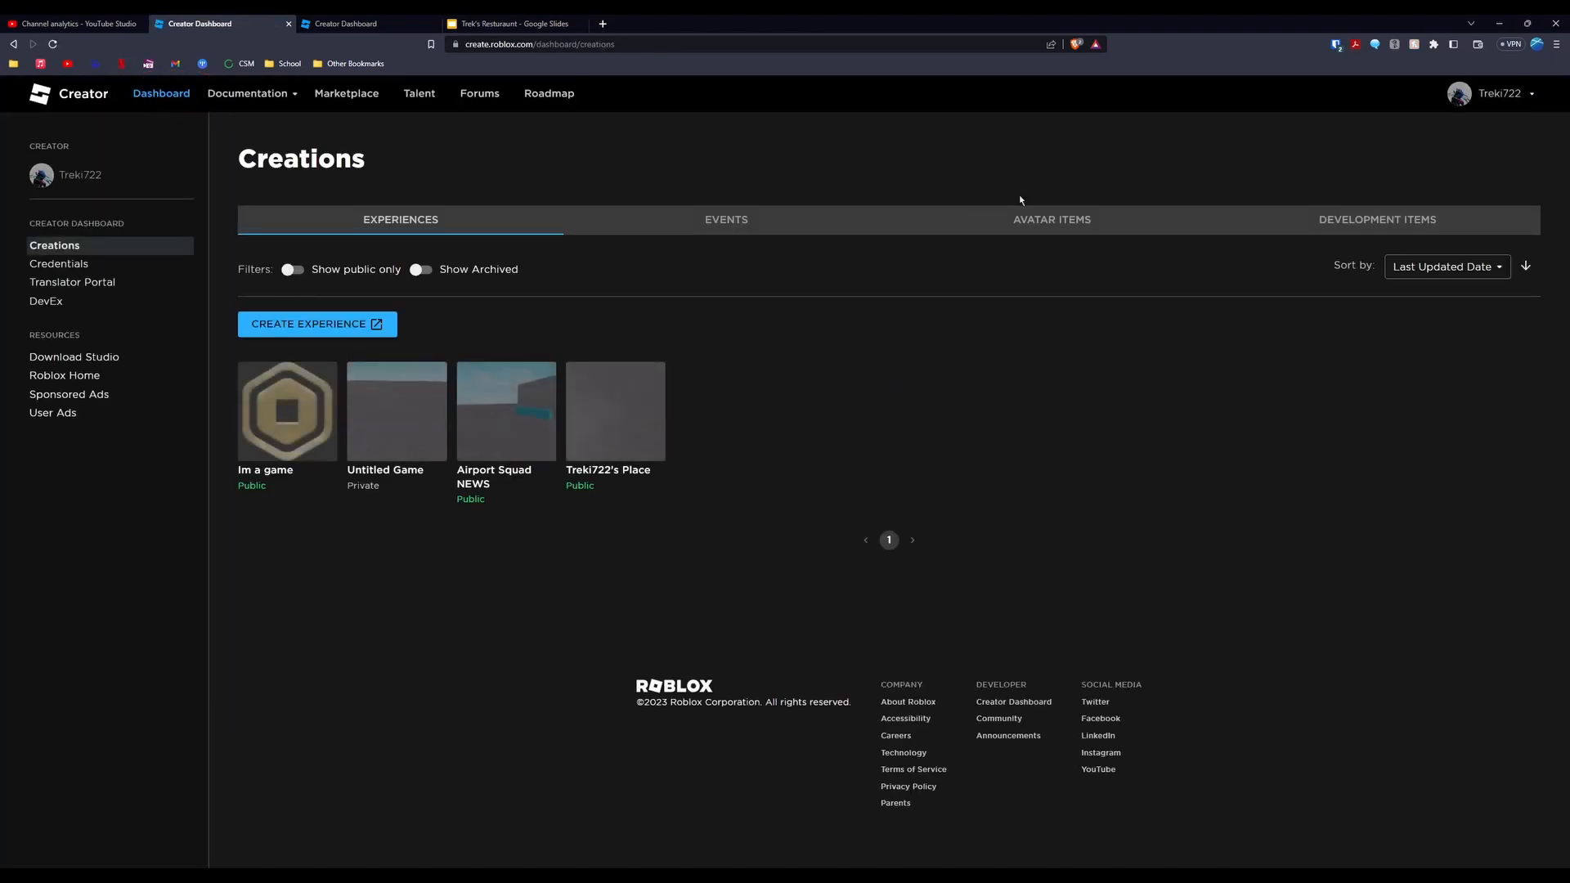
List the uploaded decals under Development Items, including the Trek's Menu decal from Jul 19, 2023
click(1377, 219)
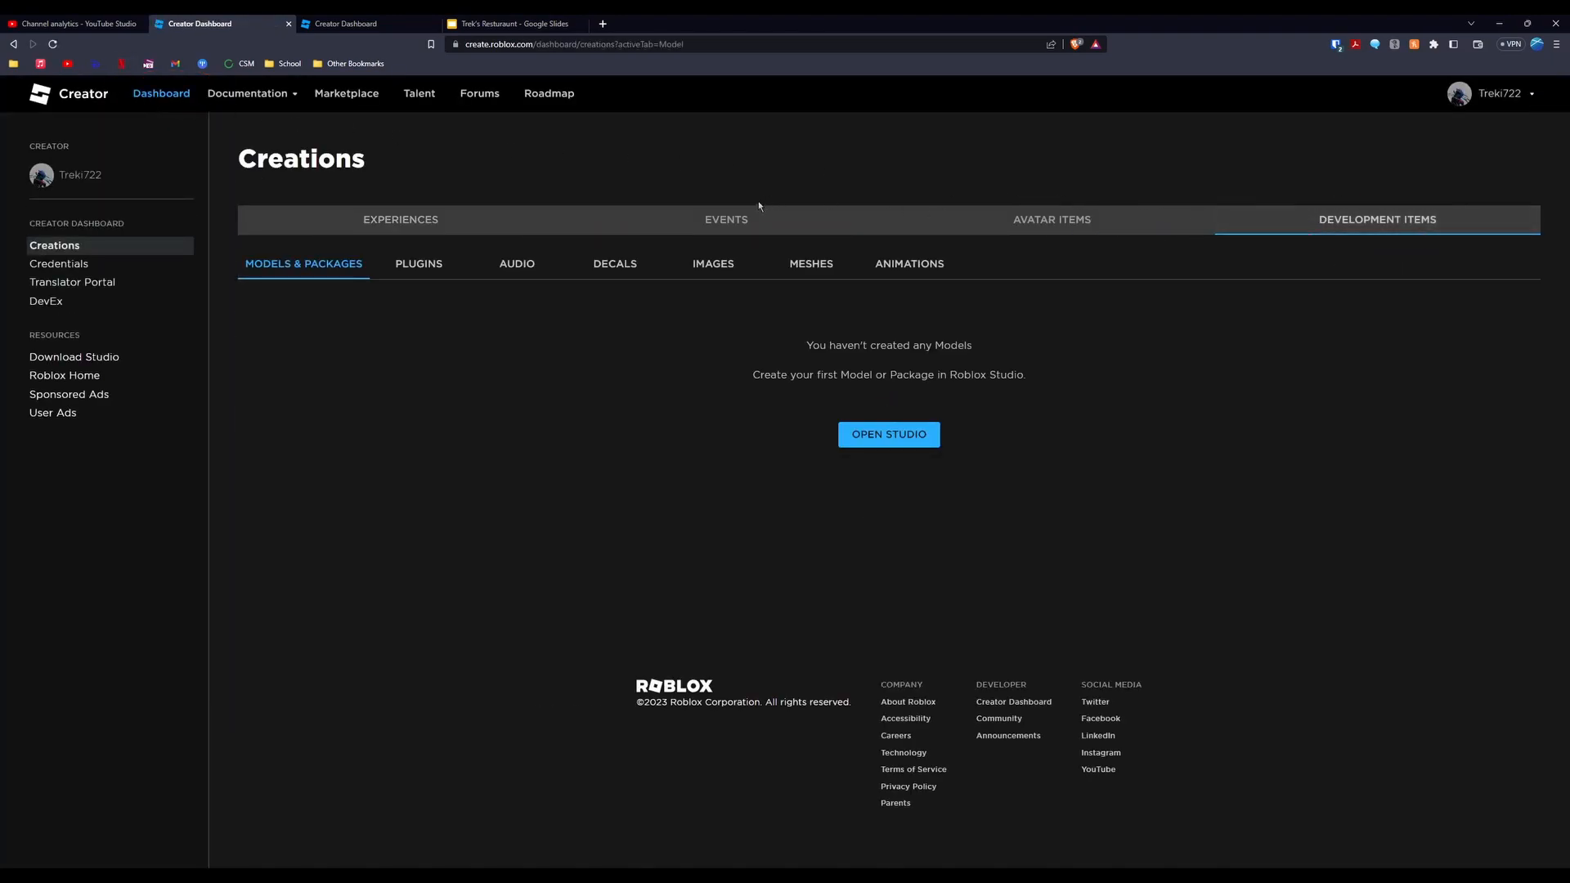
click(614, 263)
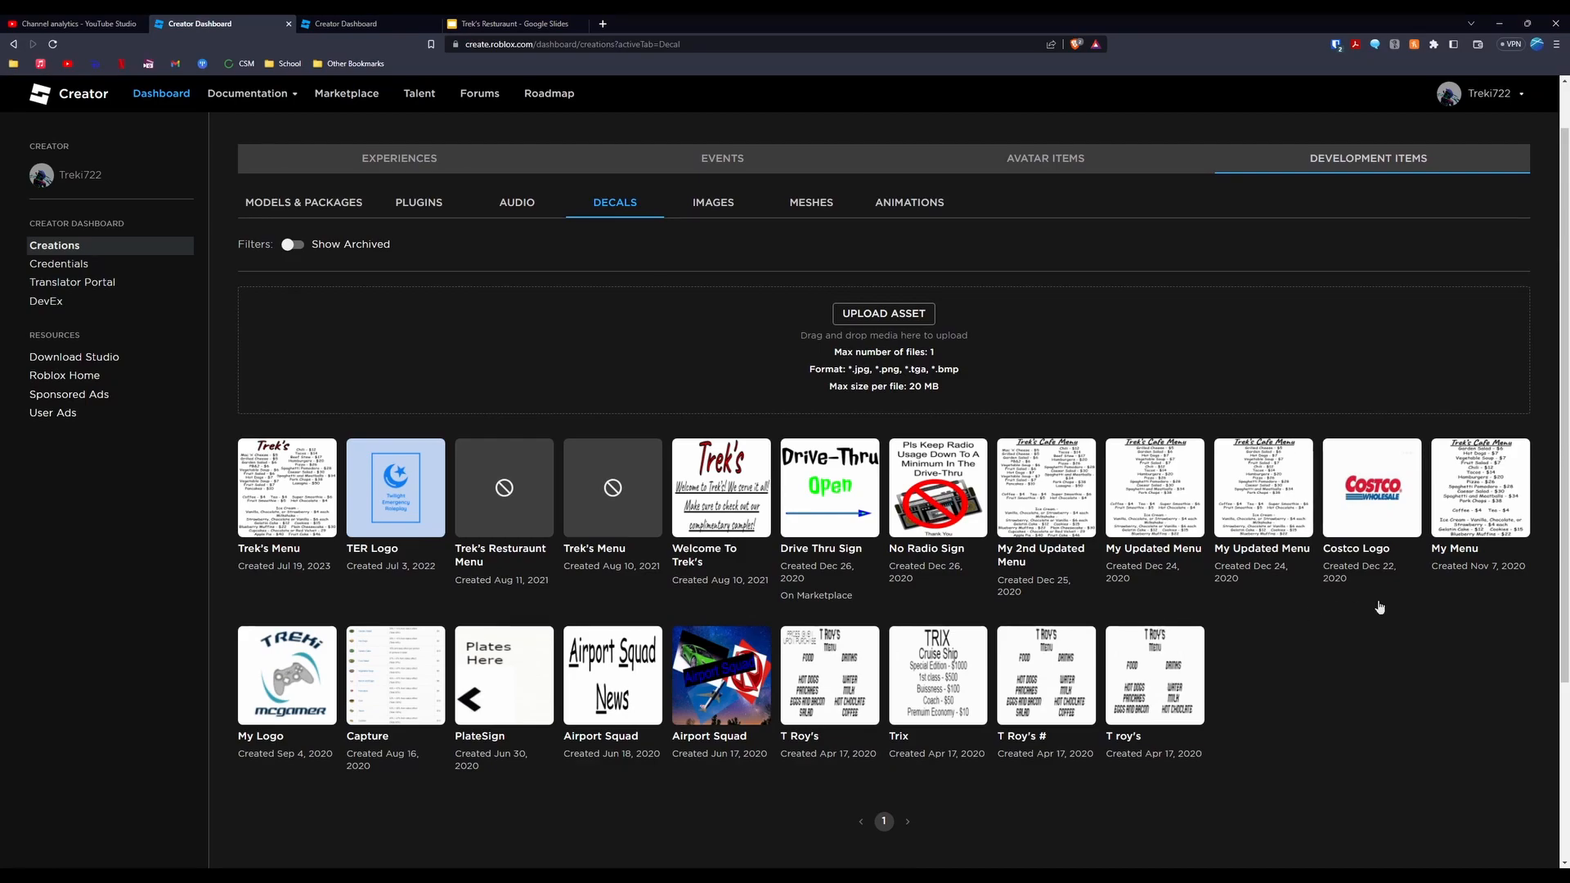
mouse_move(675, 340)
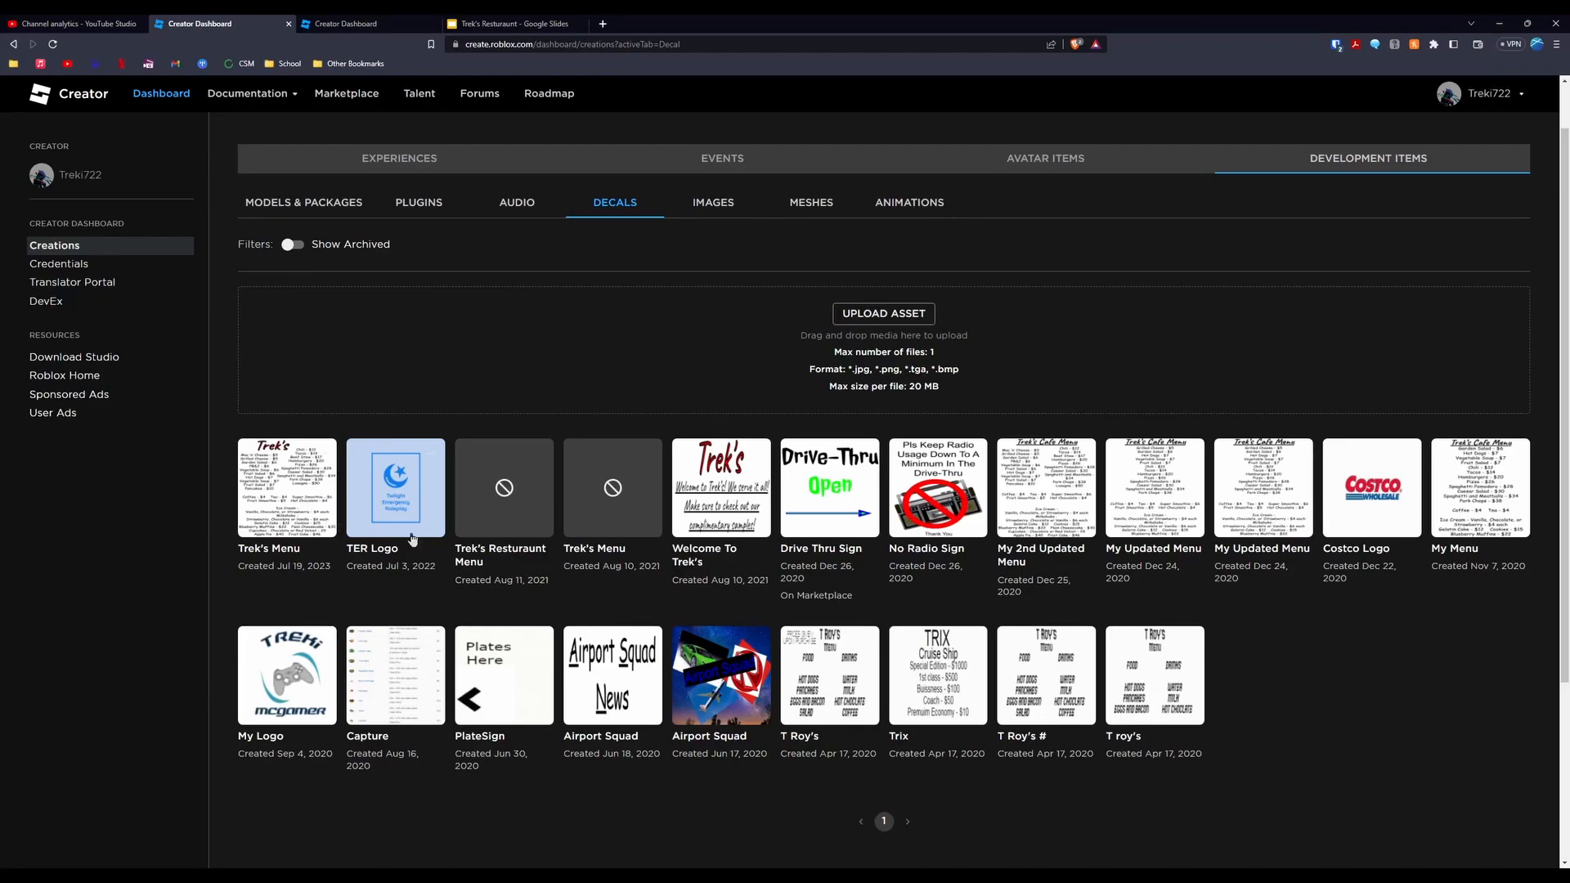
mouse_move(1228, 688)
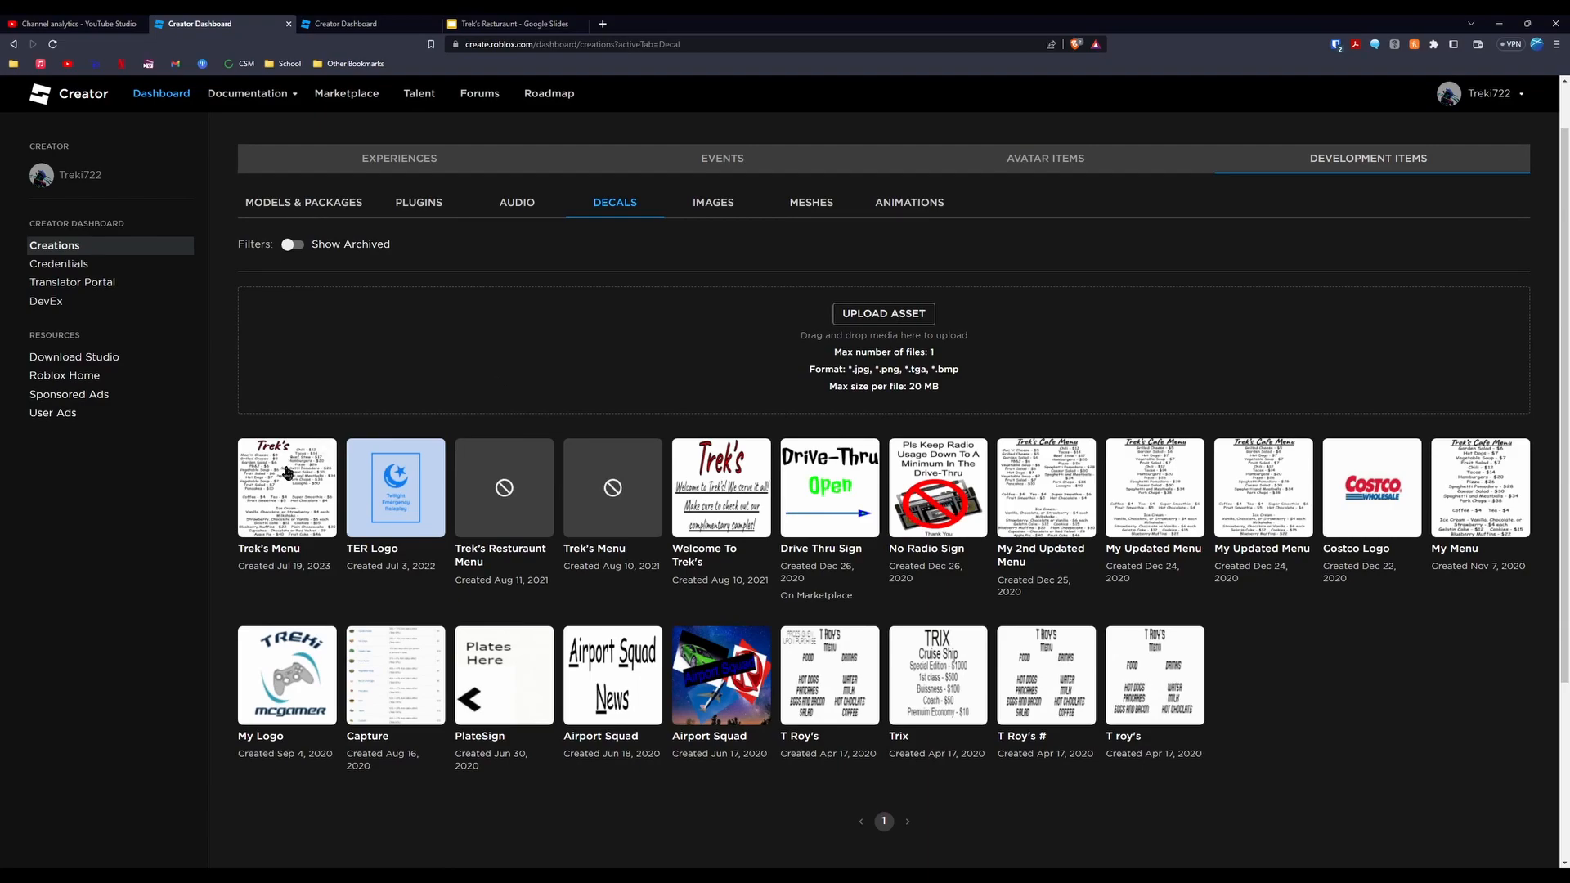
Open the Trek's Menu decal's configure page to get its asset ID from the URL
click(285, 487)
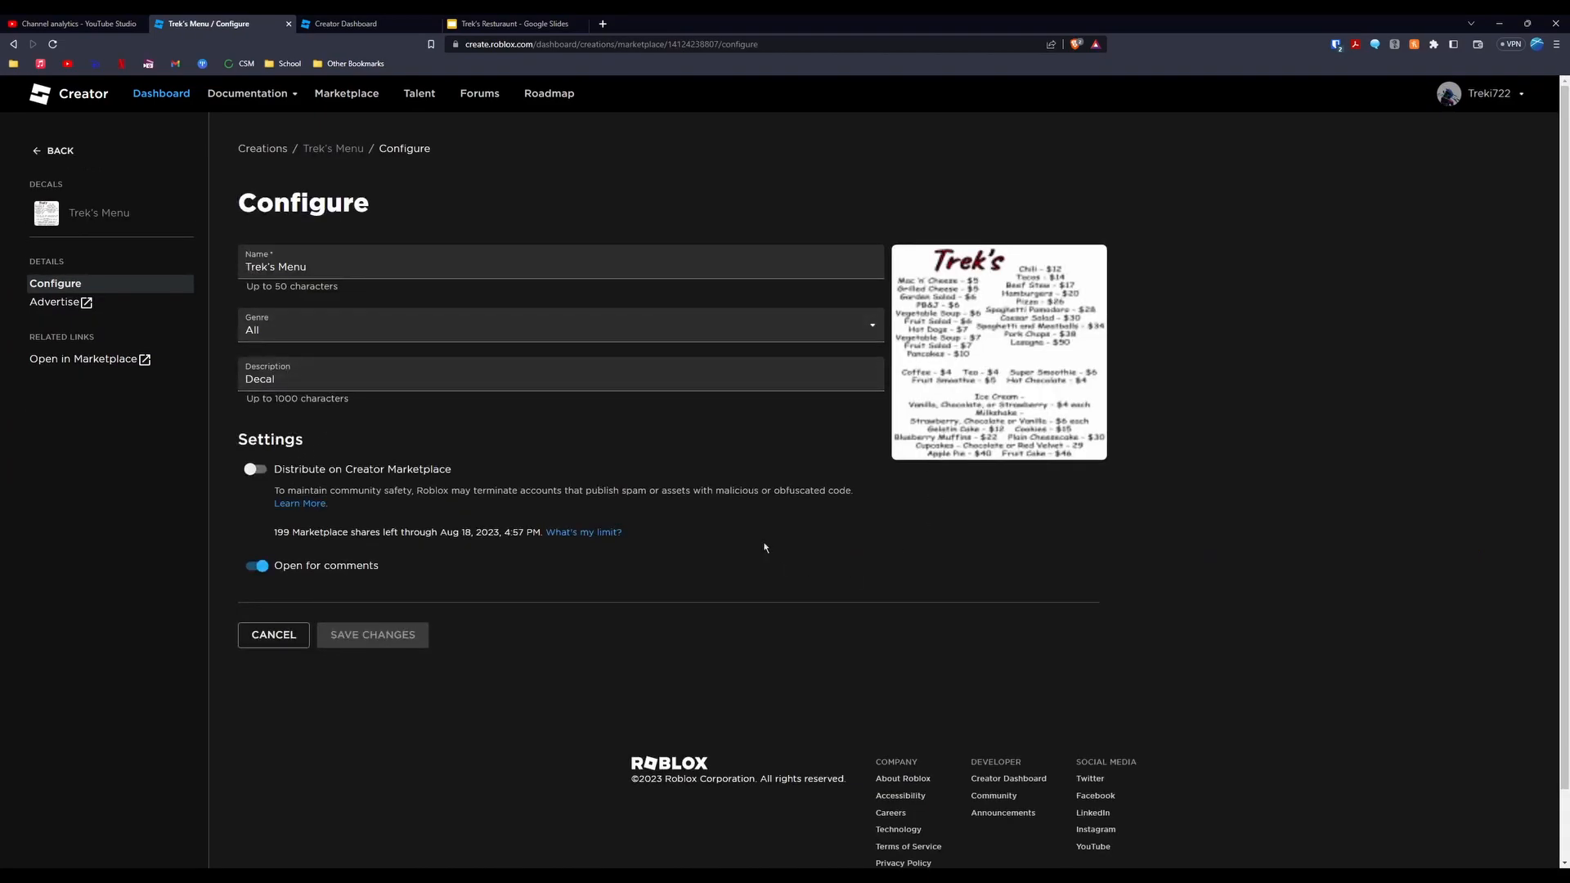
mouse_move(508, 432)
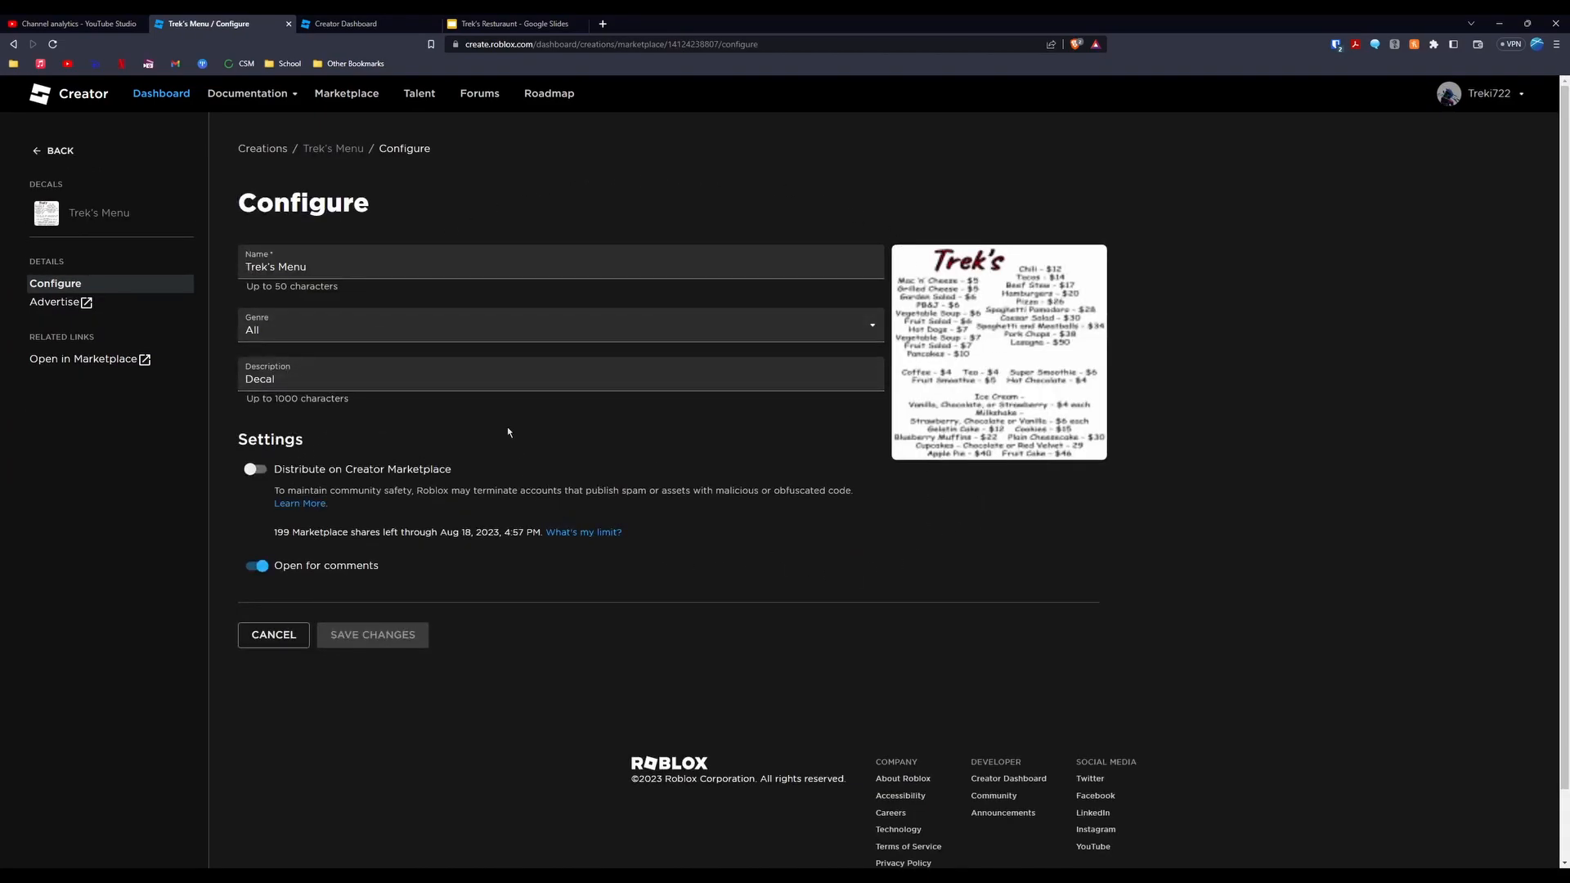
mouse_move(286, 229)
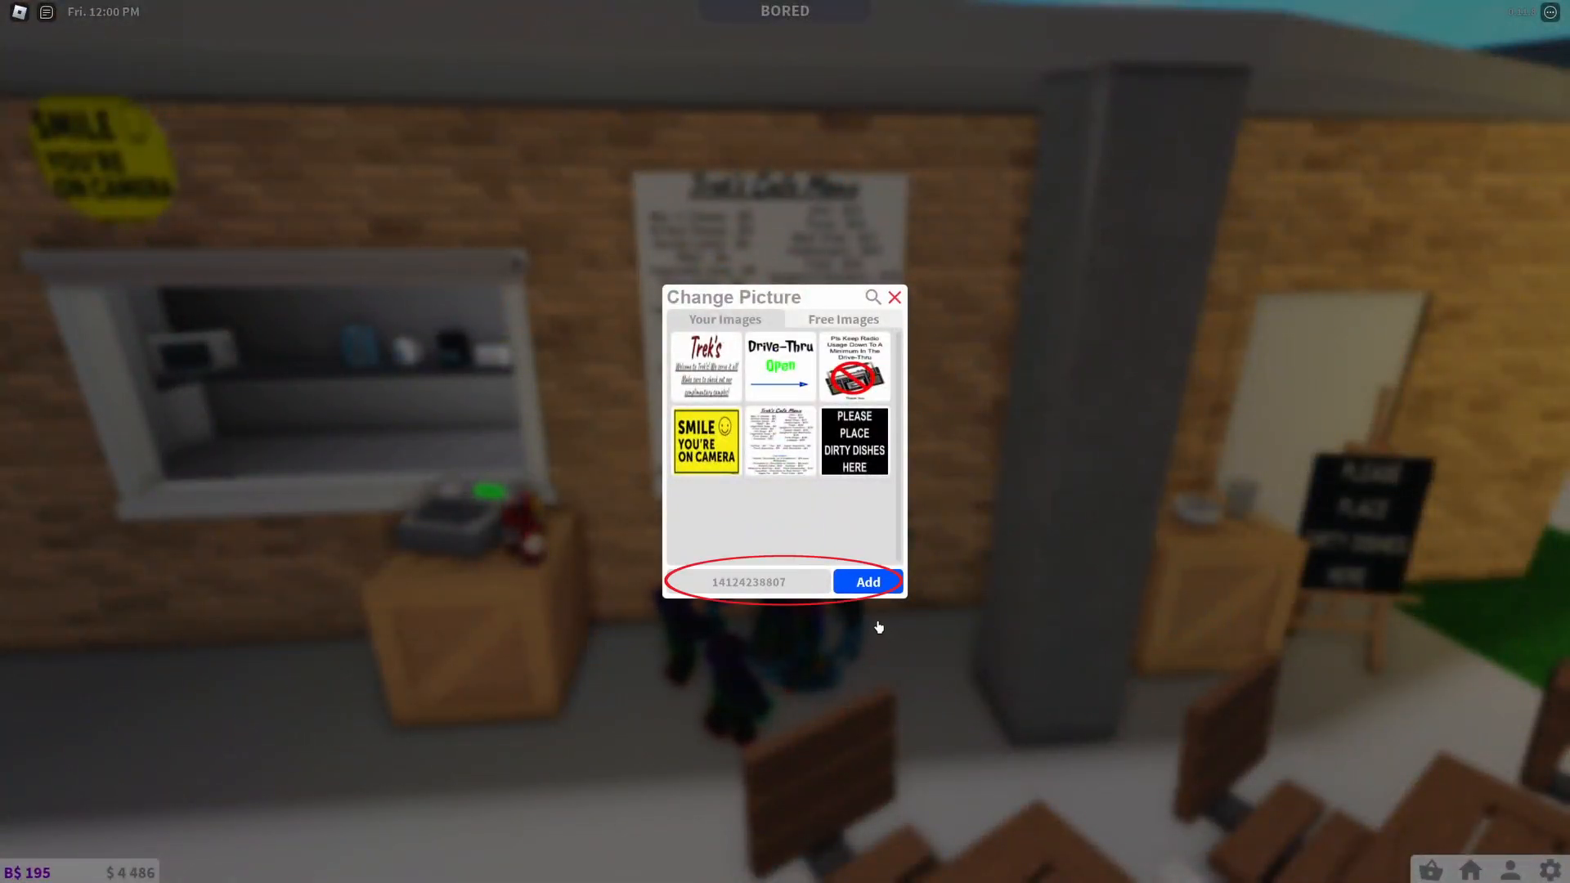
click(749, 581)
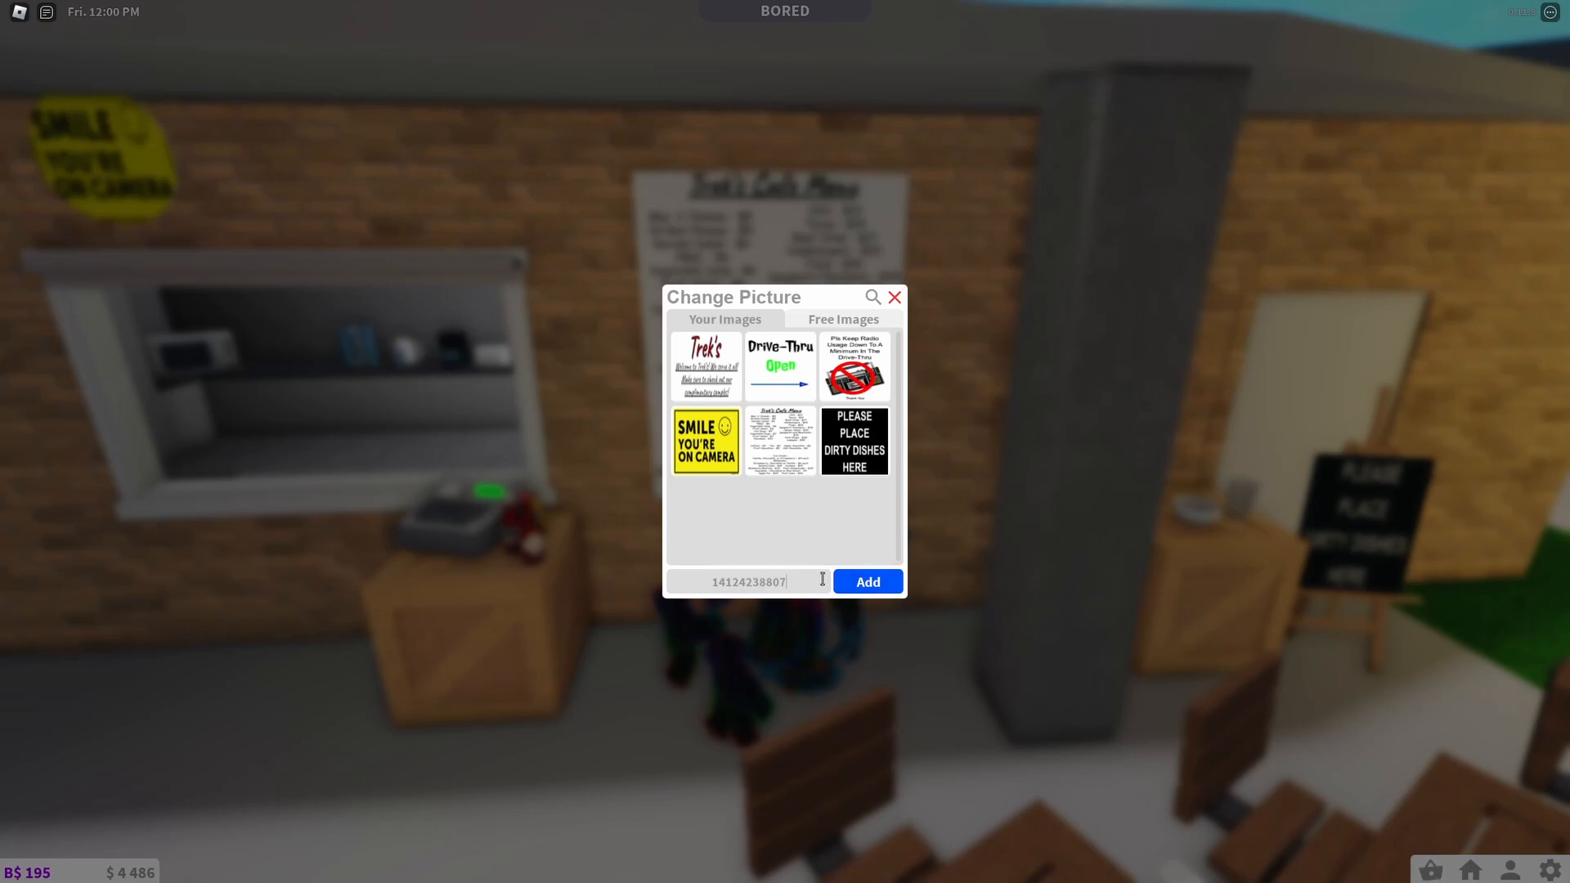
click(894, 297)
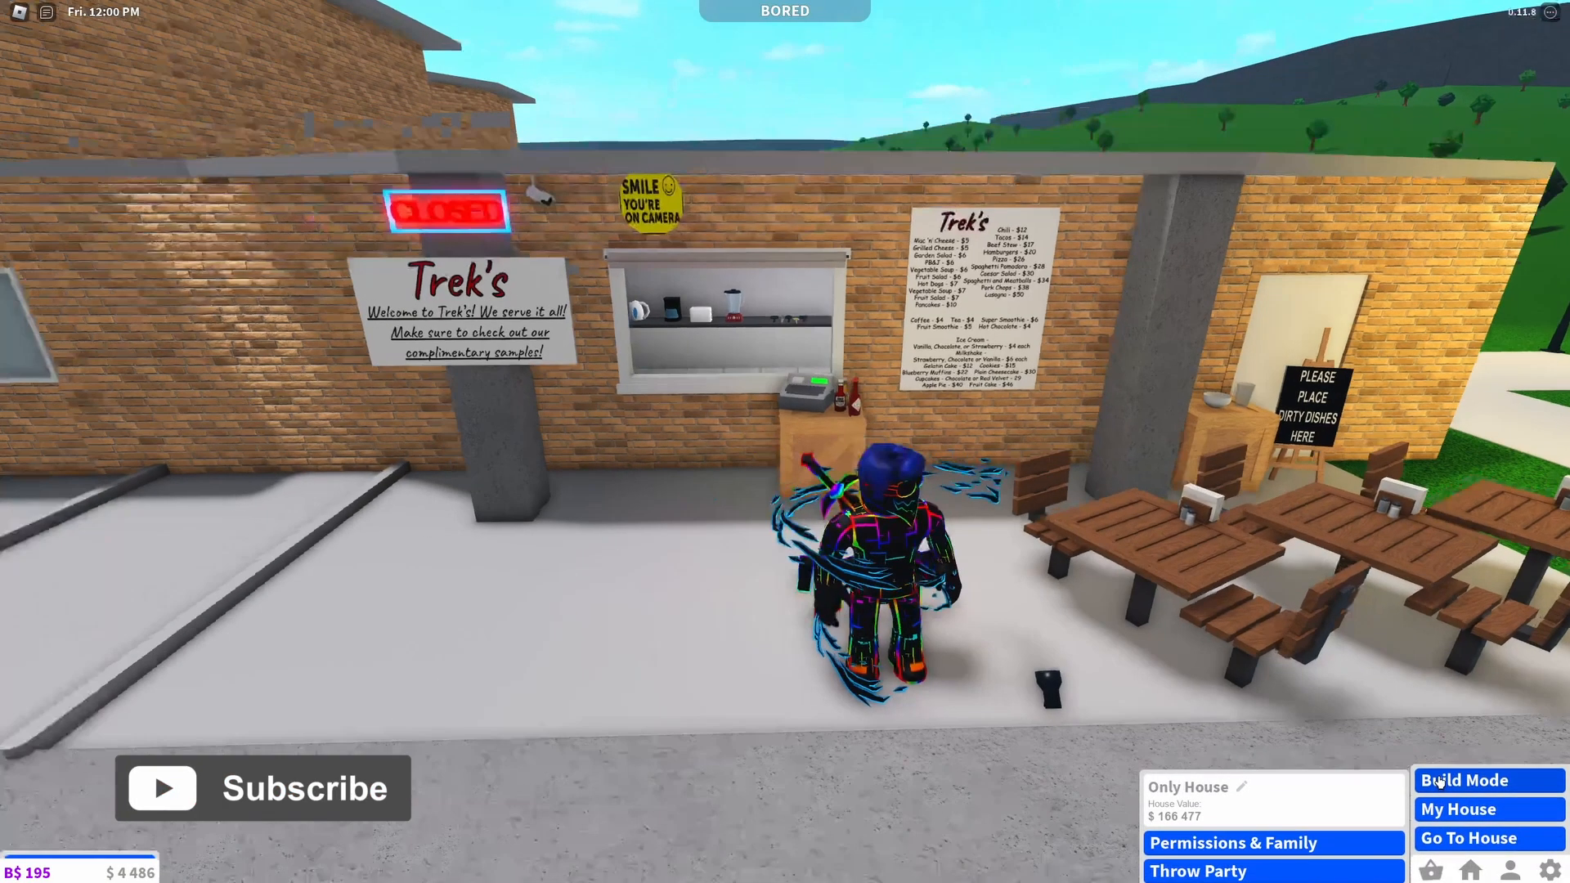
Enter build mode on the restaurant plot to browse plain paintings
click(1485, 780)
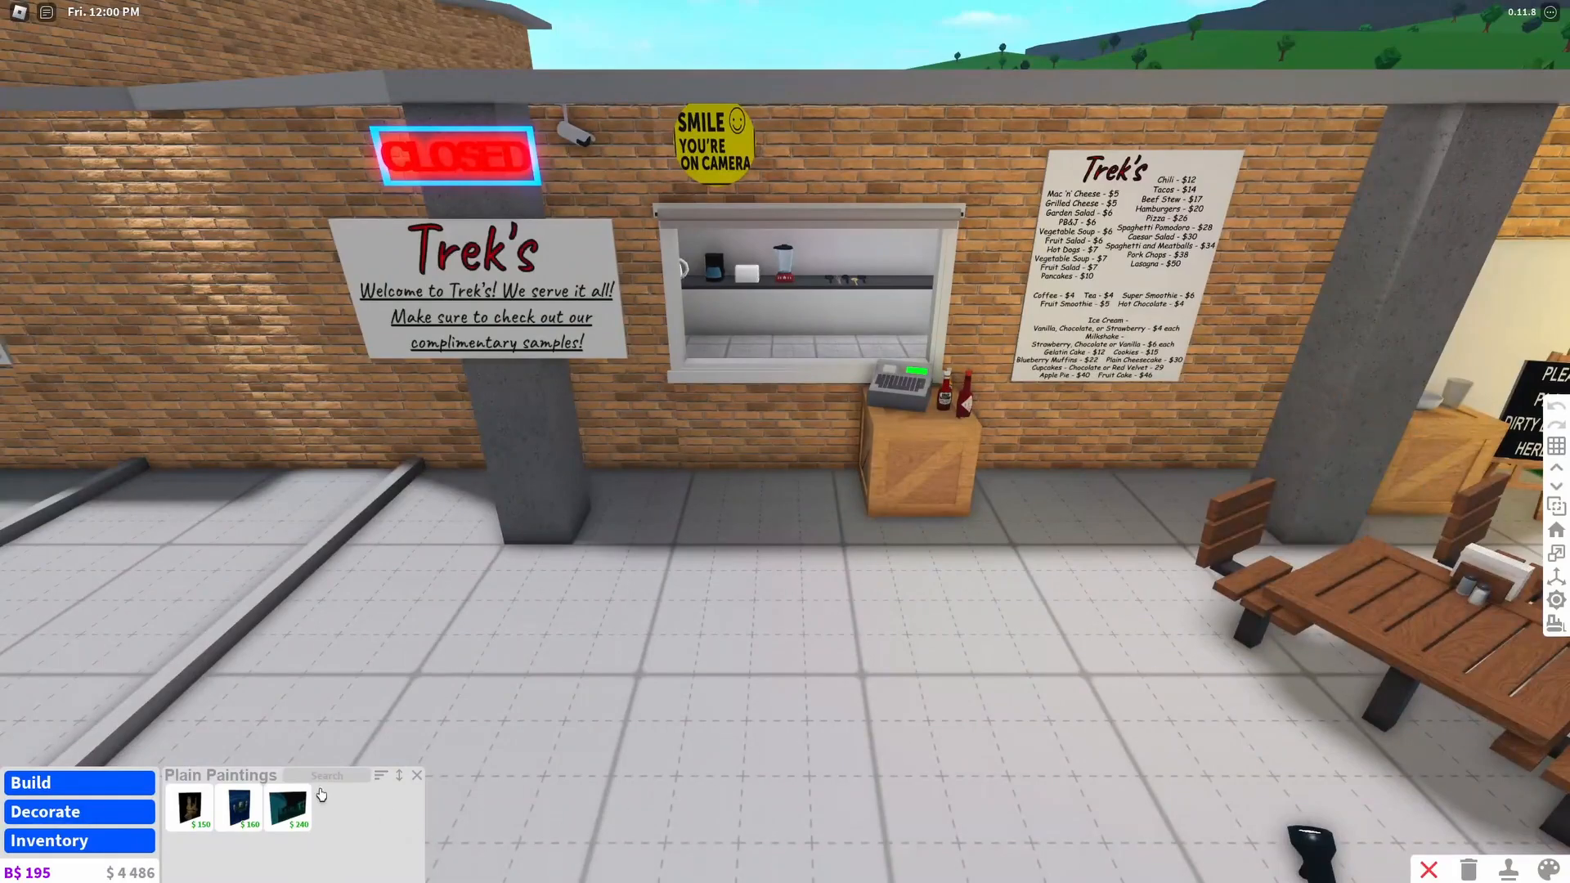
click(285, 806)
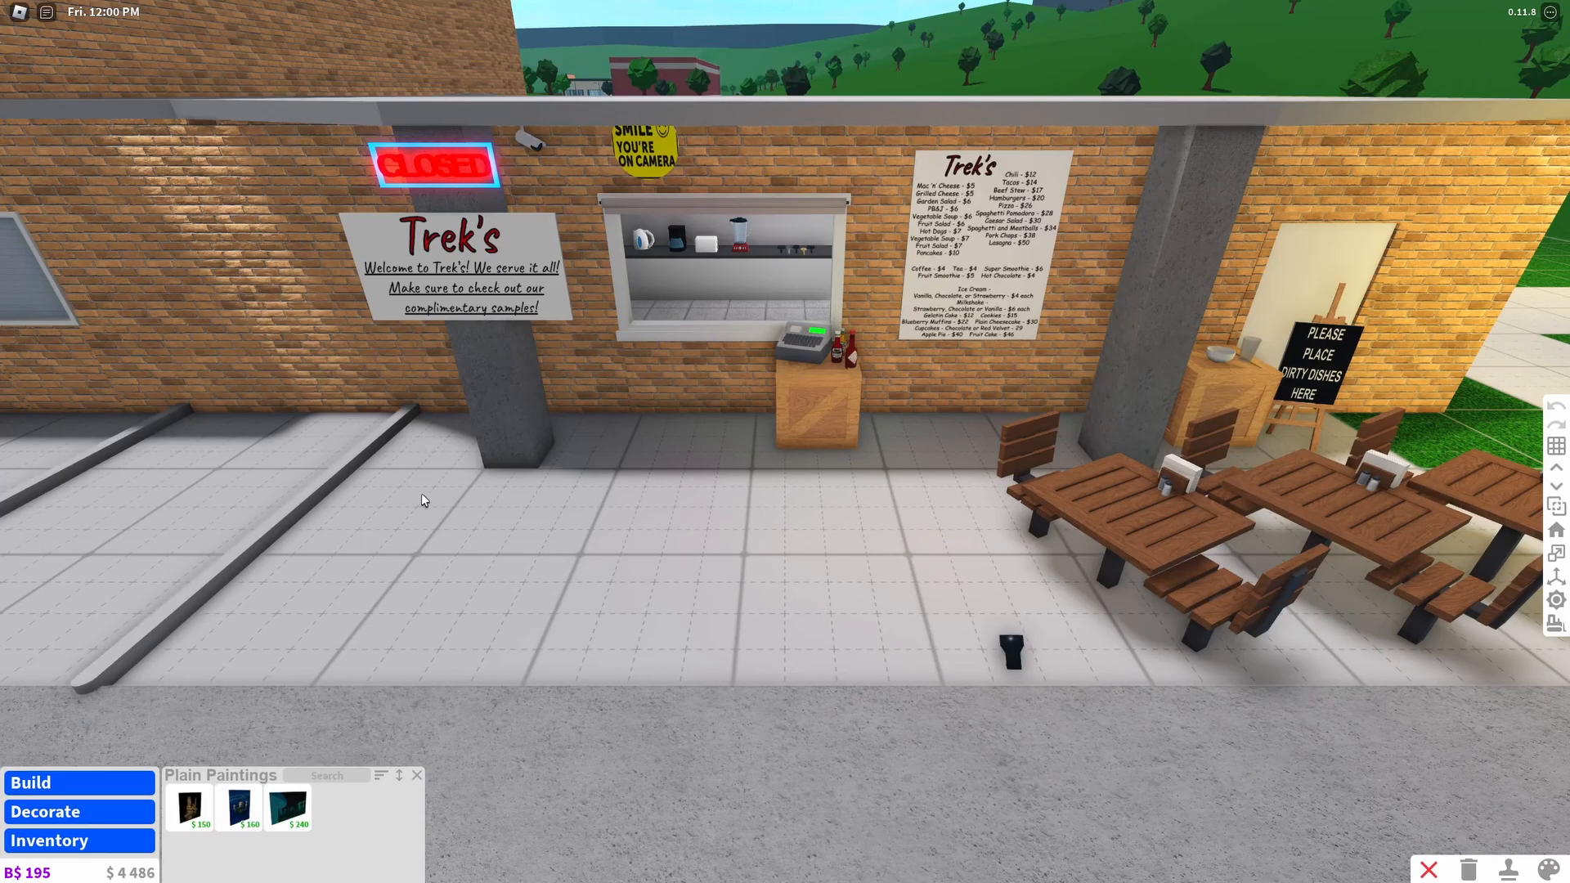
mouse_move(177, 731)
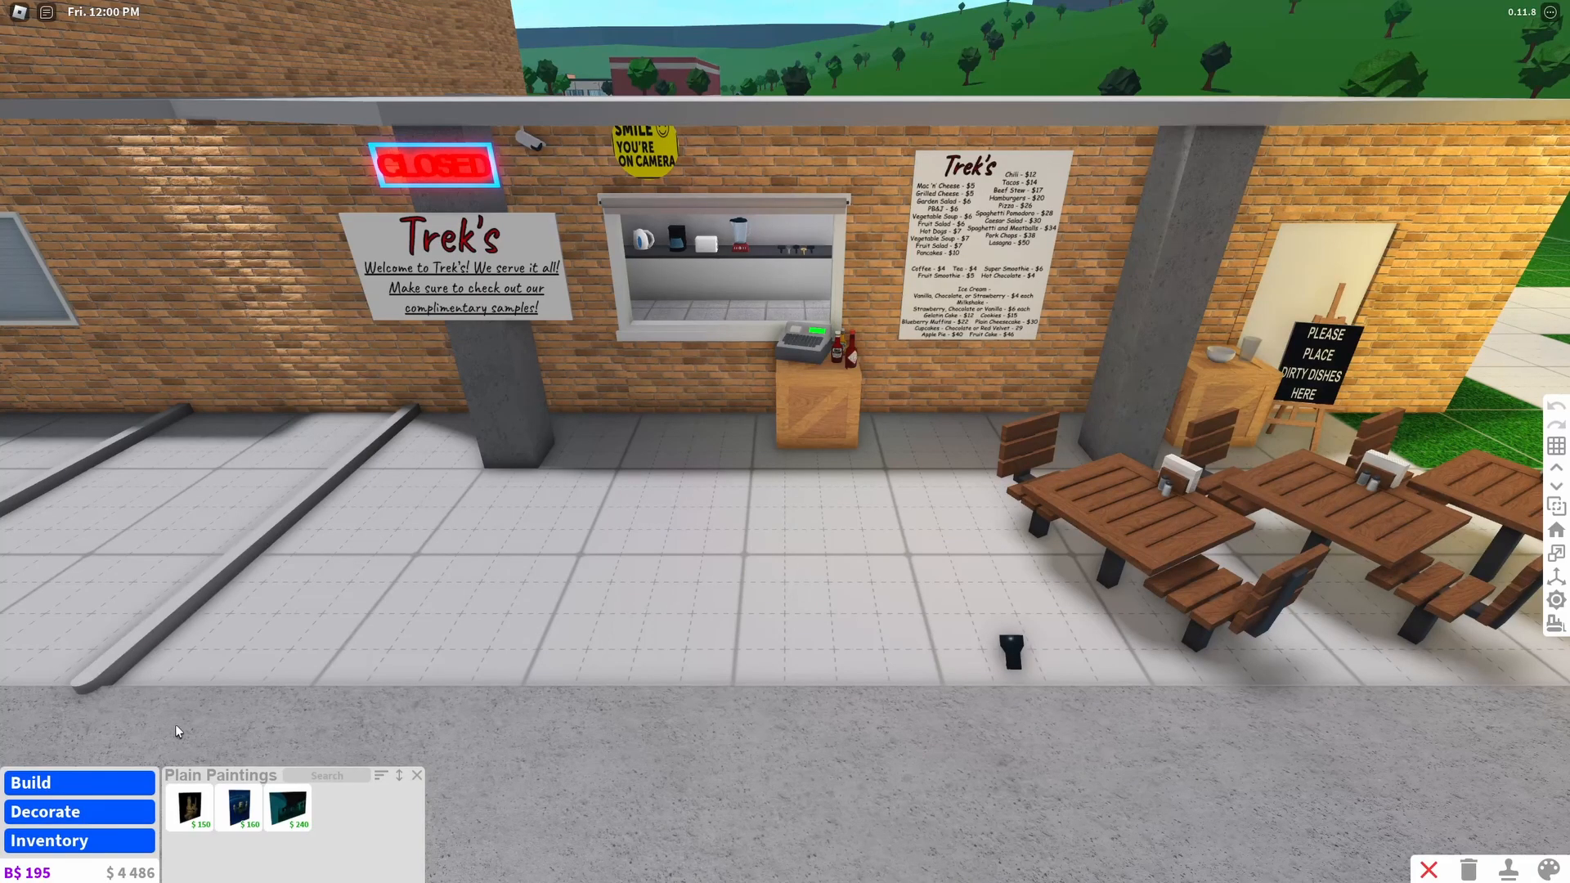
mouse_move(897, 688)
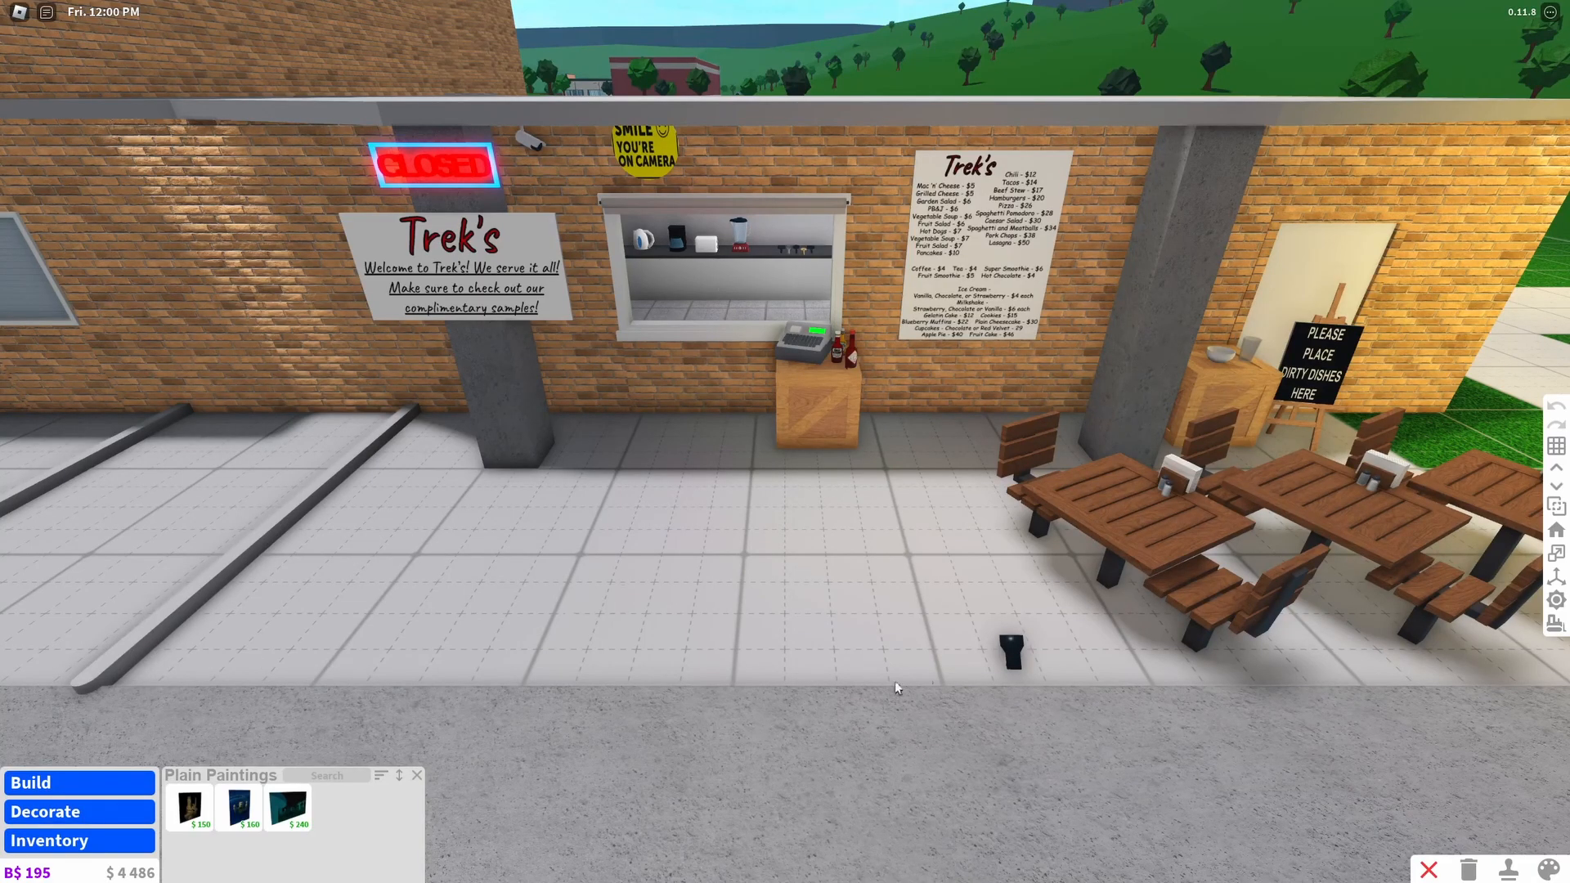